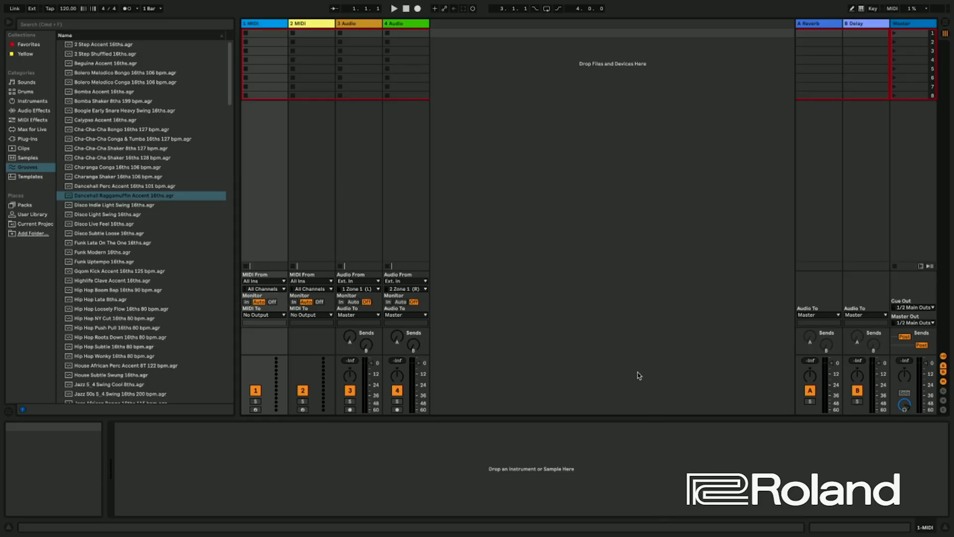
mouse_move(455, 160)
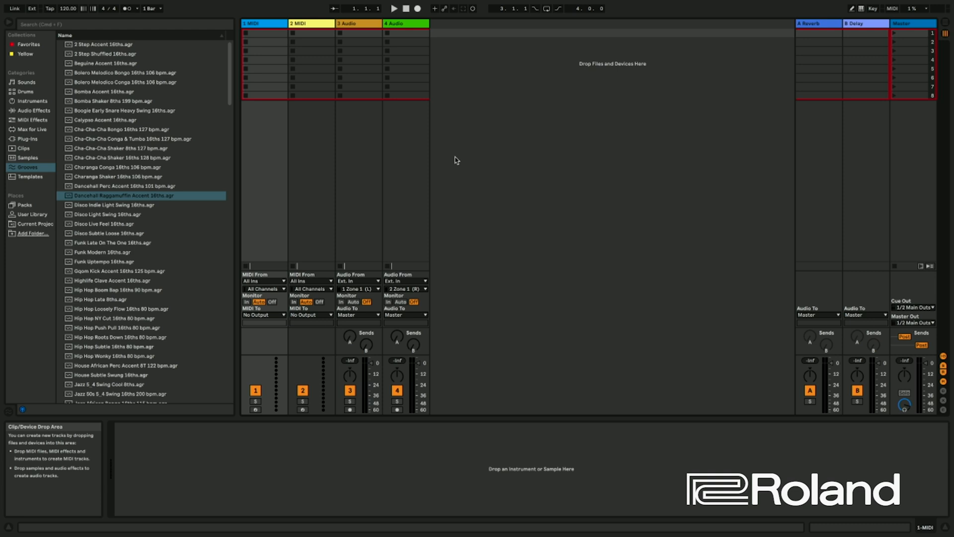
mouse_move(372, 181)
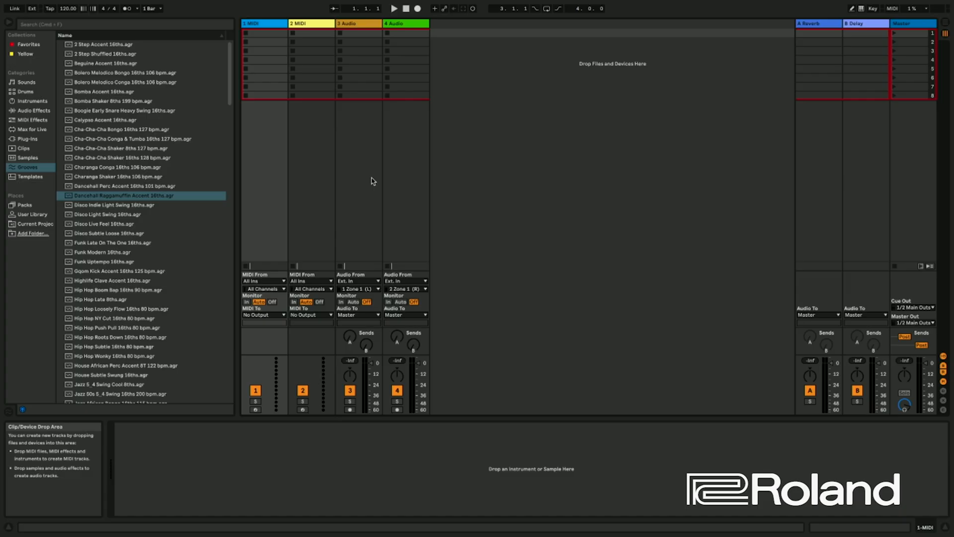
Set track 1's MIDI input to FANTOM-6 7 8 on Ch. 1 and its output to Ch. 1.
click(263, 281)
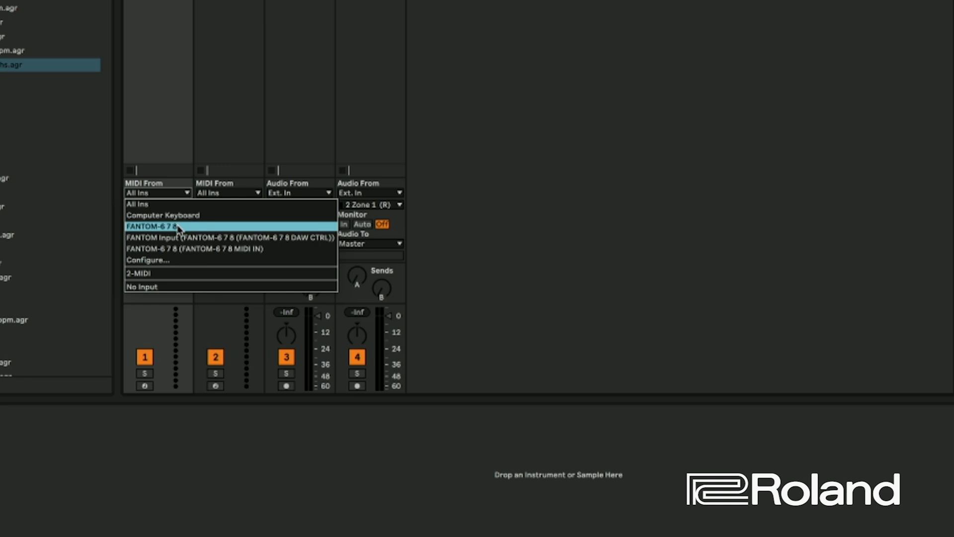
click(154, 226)
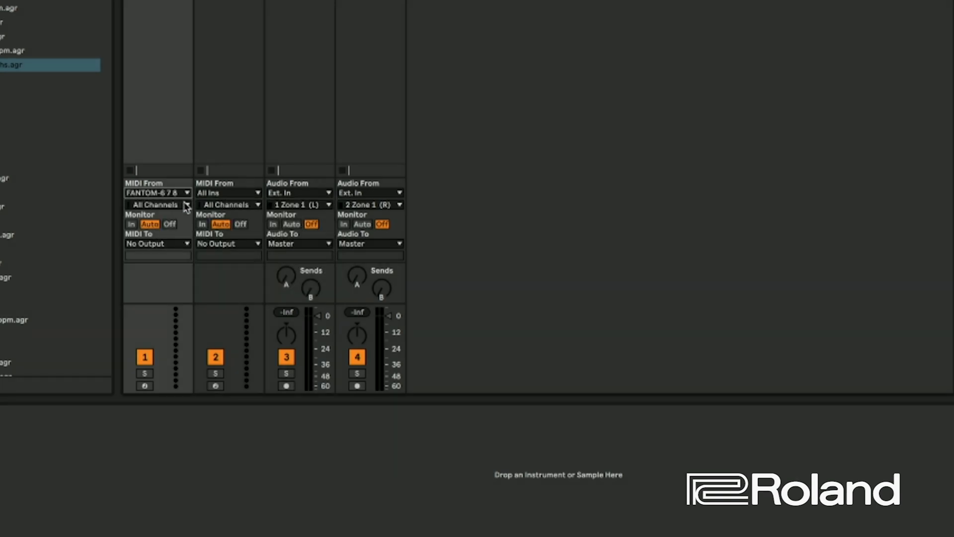
click(157, 204)
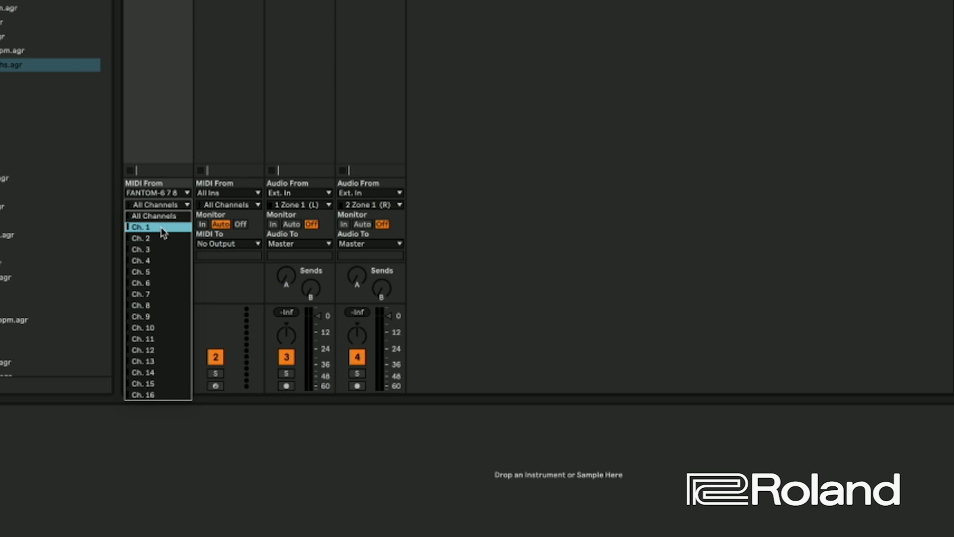
click(141, 227)
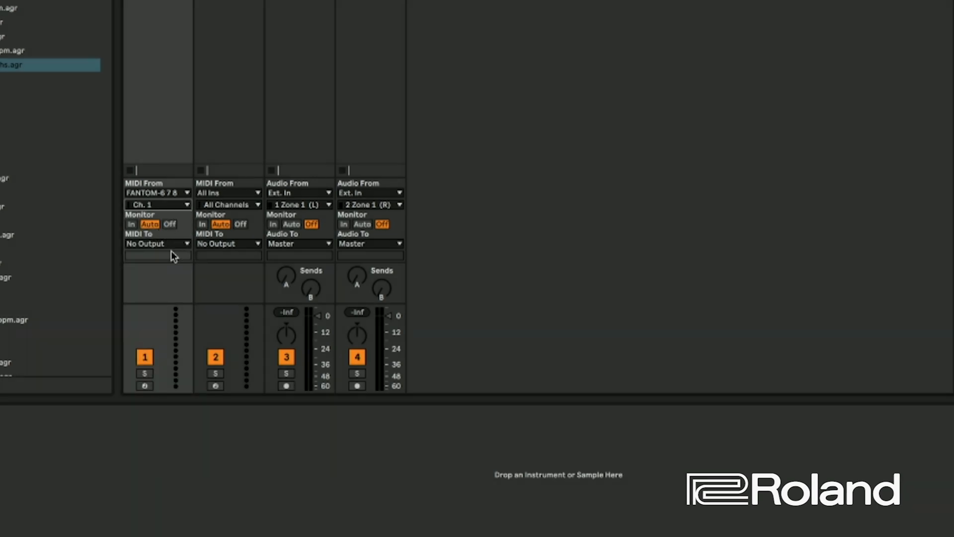
mouse_move(178, 265)
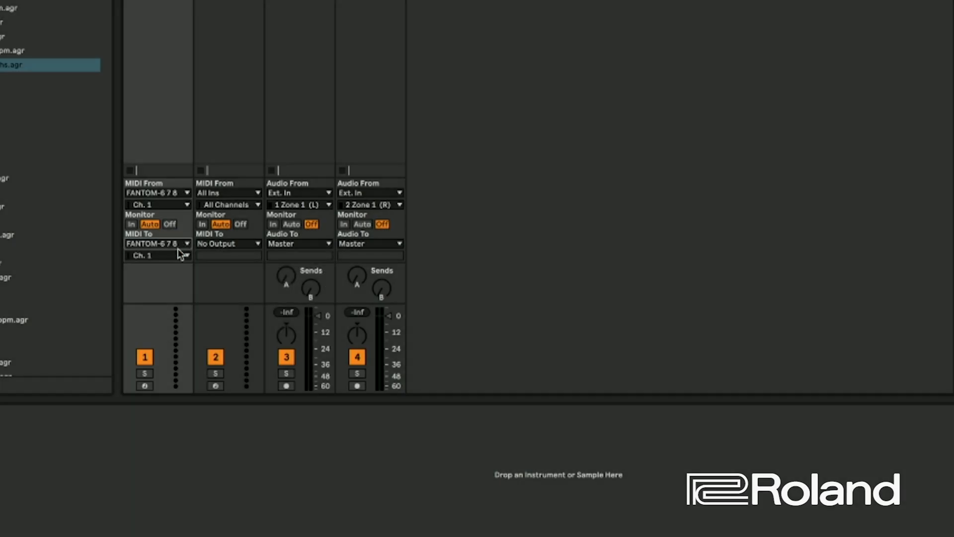
click(157, 255)
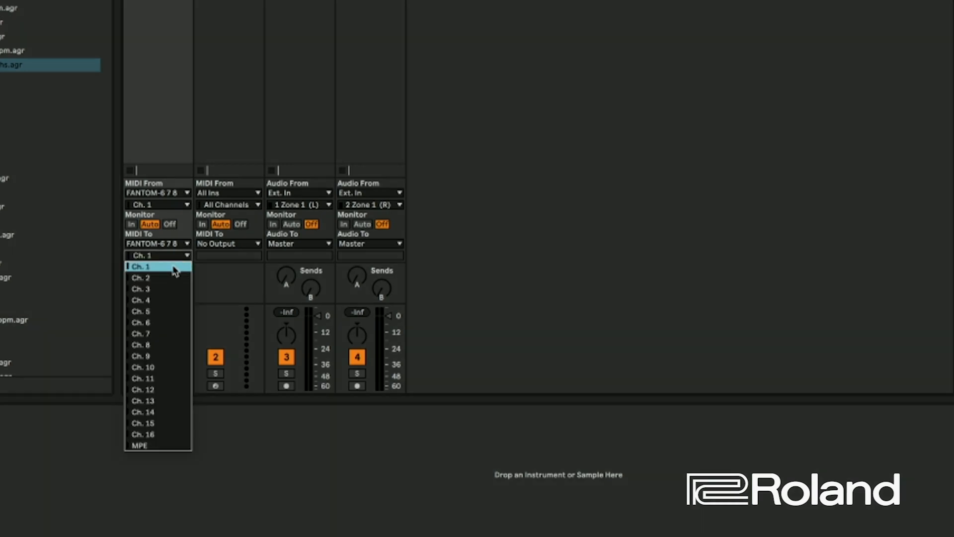
click(143, 267)
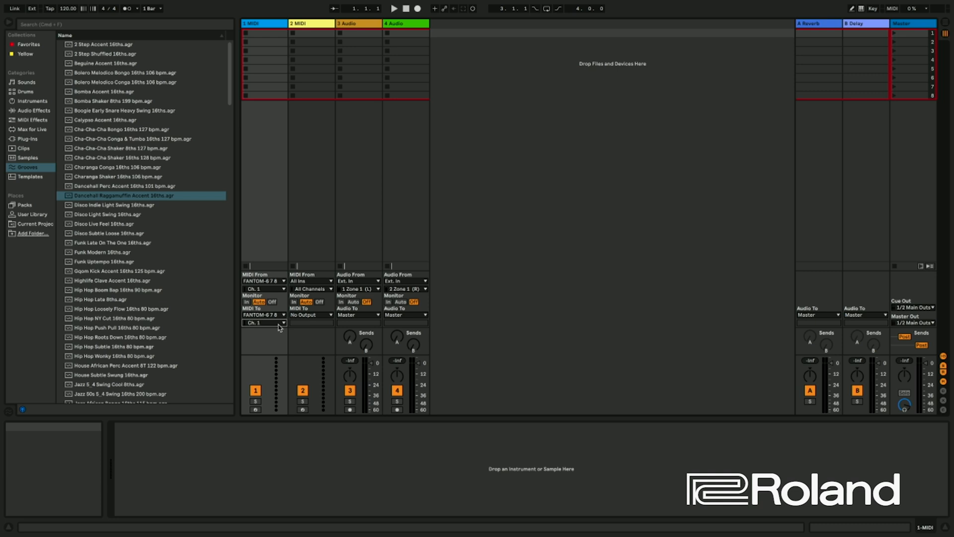
mouse_move(264, 322)
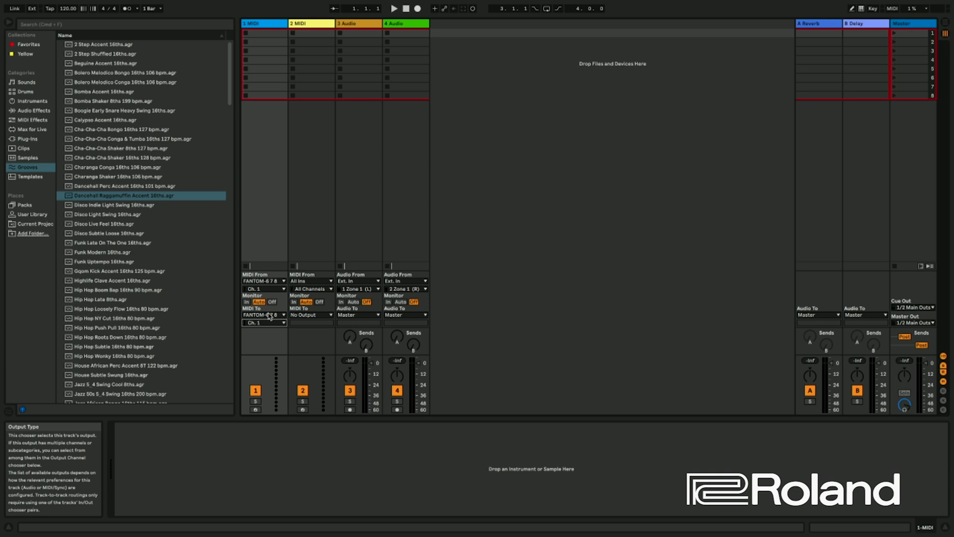
mouse_move(269, 333)
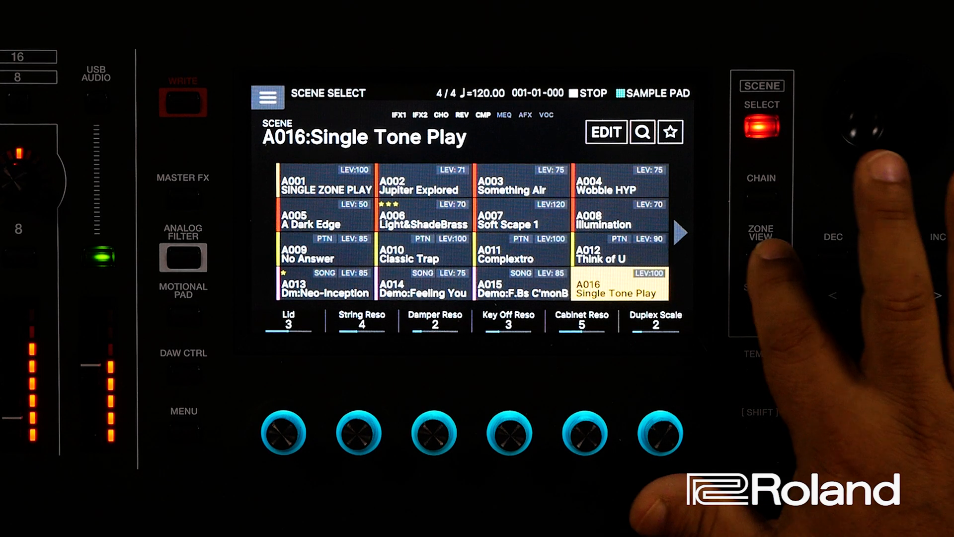
click(759, 250)
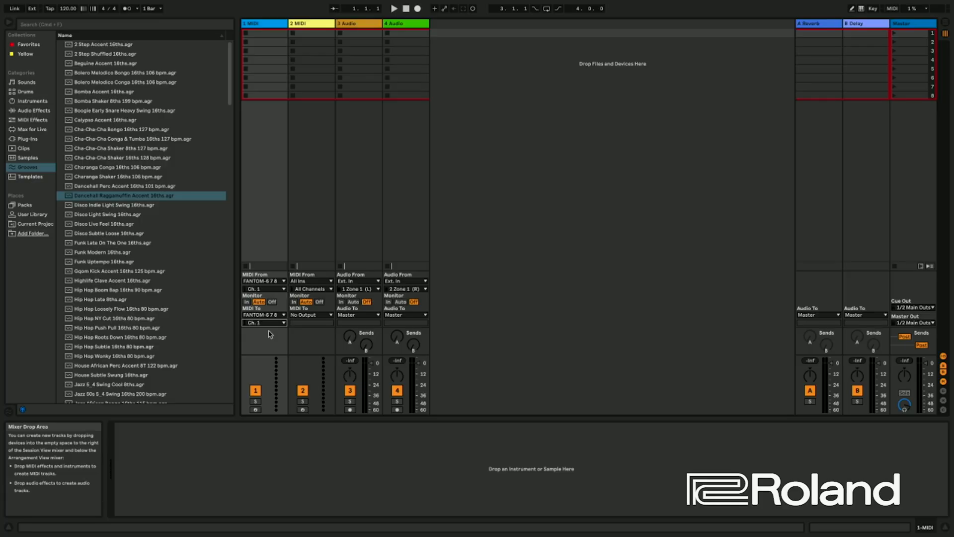
mouse_move(161, 160)
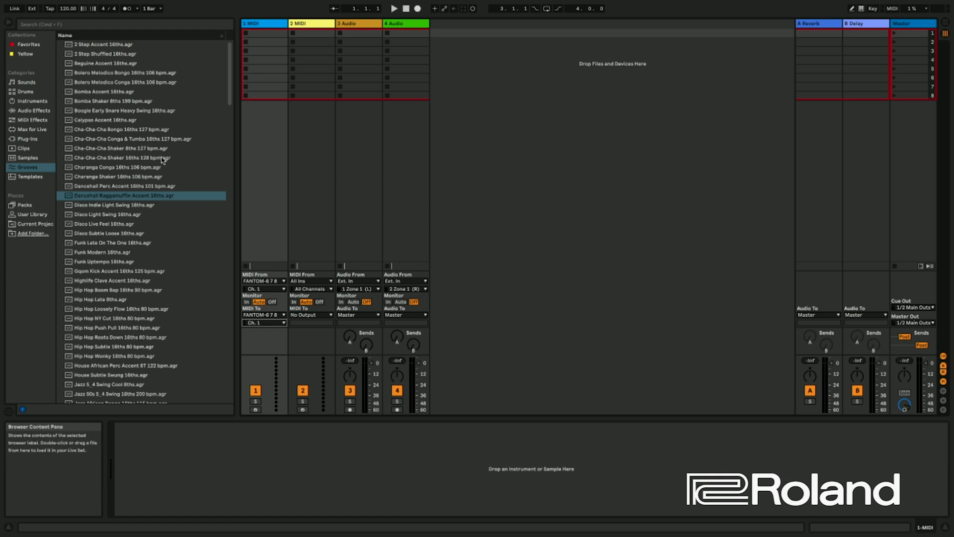
mouse_move(68, 8)
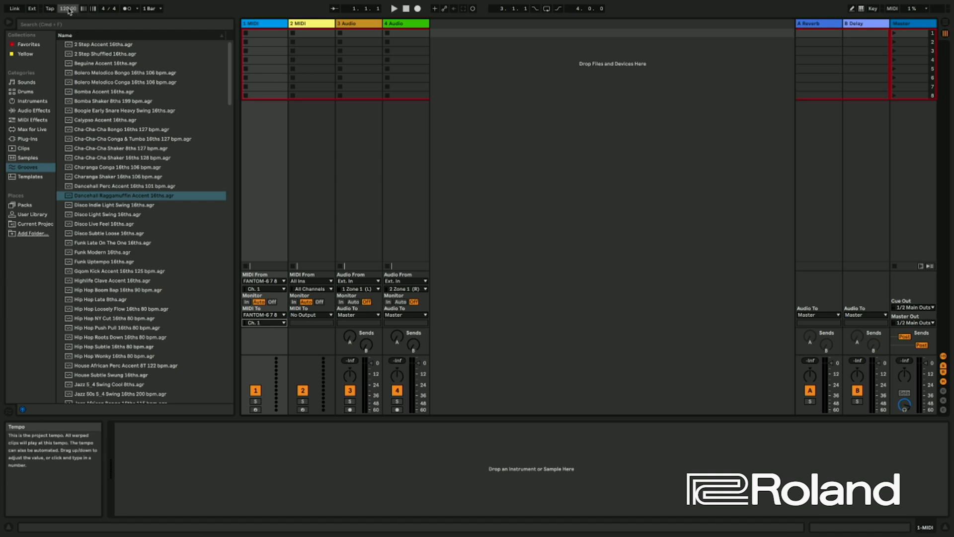
Set tempo to 100 BPM, arm track 1, and record a MIDI clip in its top slot.
click(67, 9)
text(100)
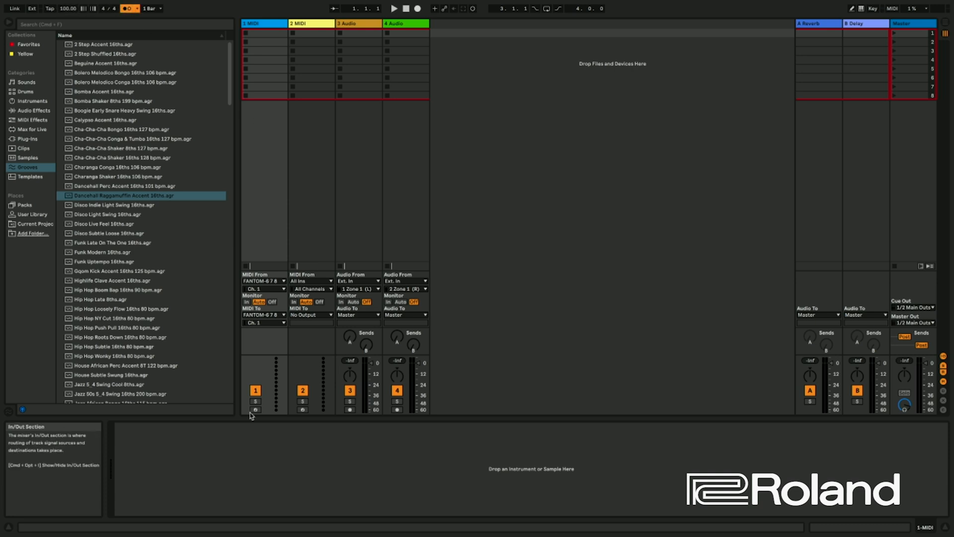
click(264, 34)
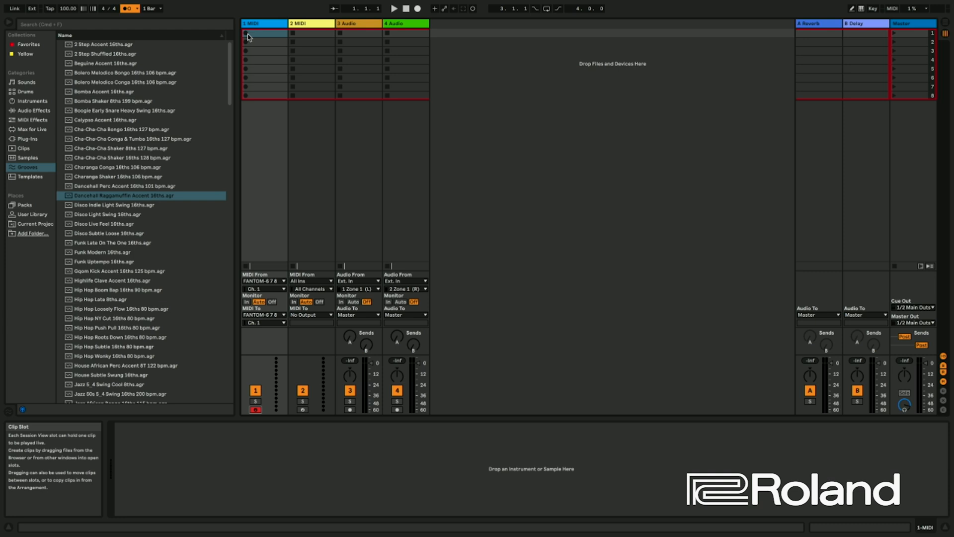
mouse_move(247, 35)
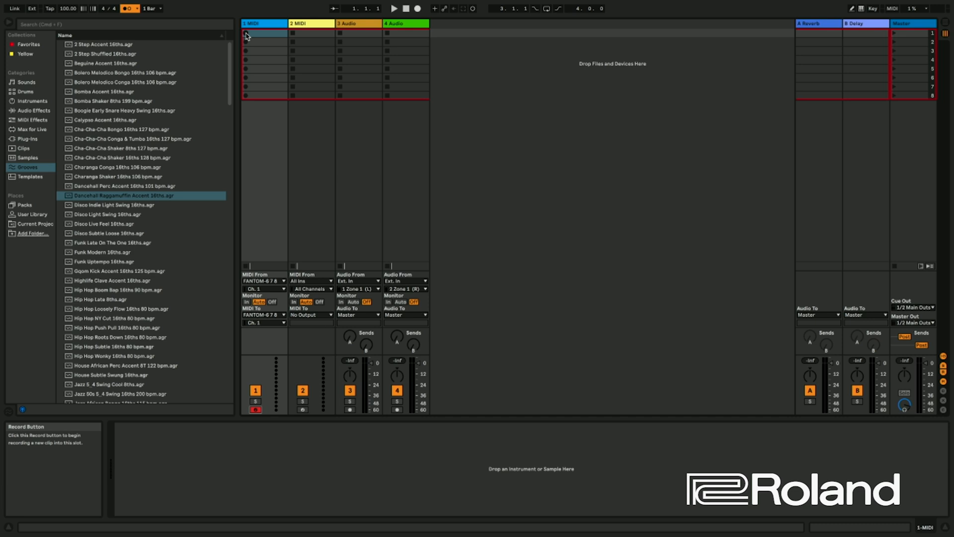
click(393, 8)
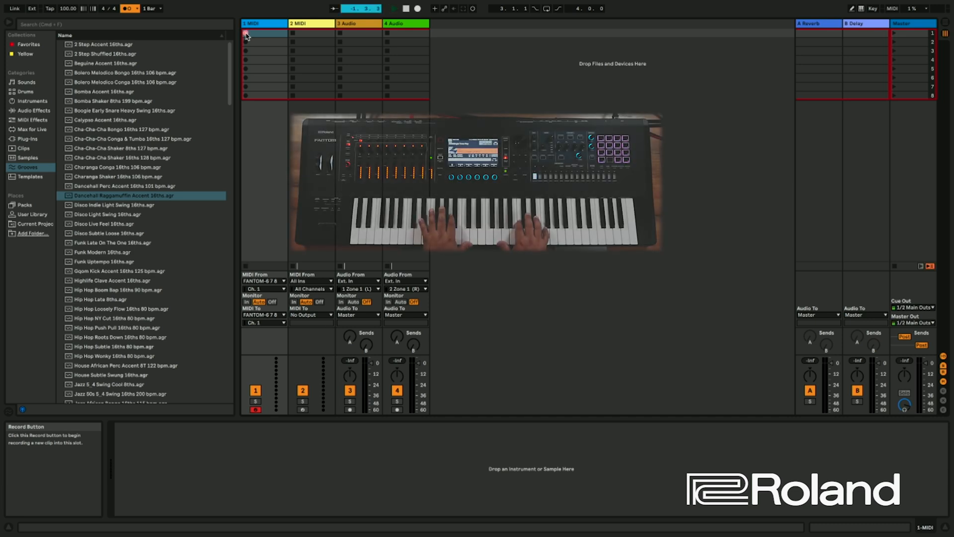
click(247, 33)
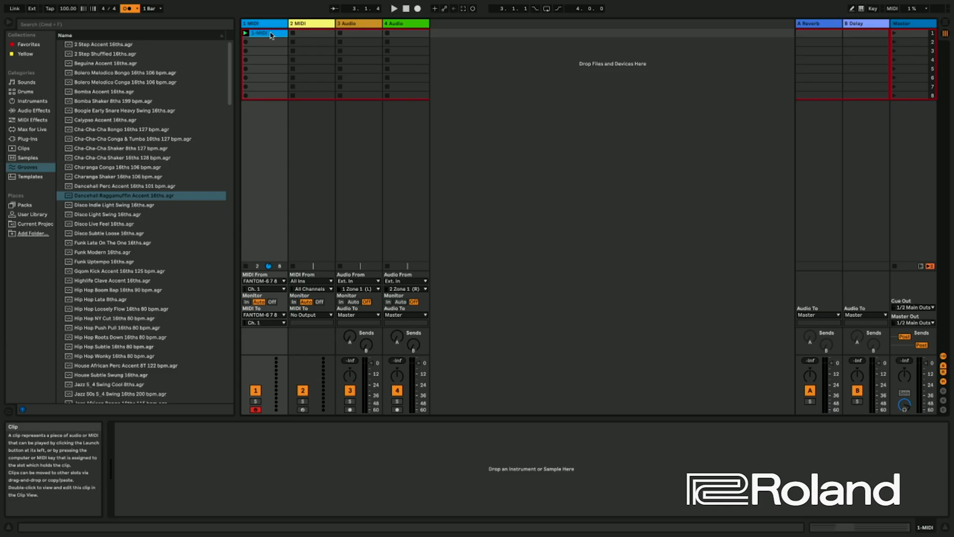
Open the recorded clip's notes and play the session back, then stop.
double_click(265, 32)
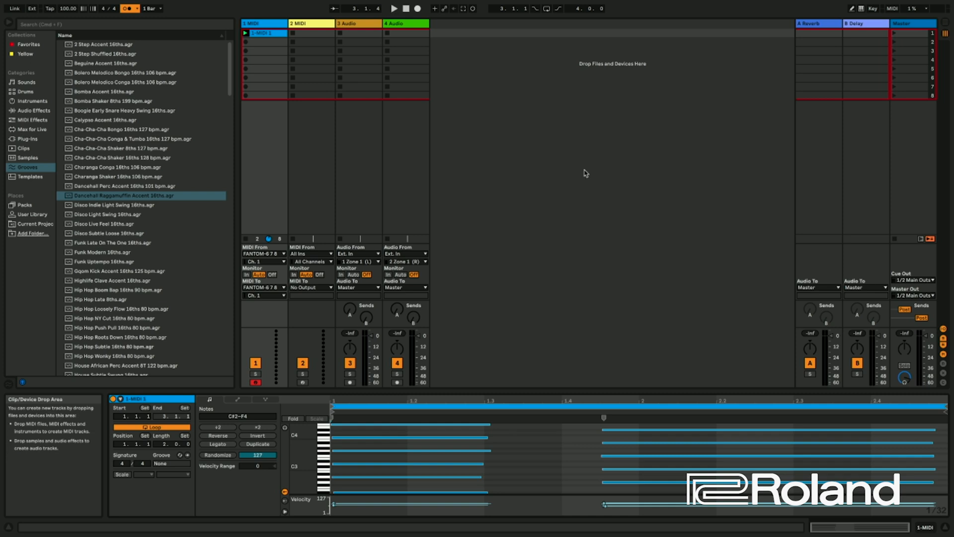
mouse_move(566, 166)
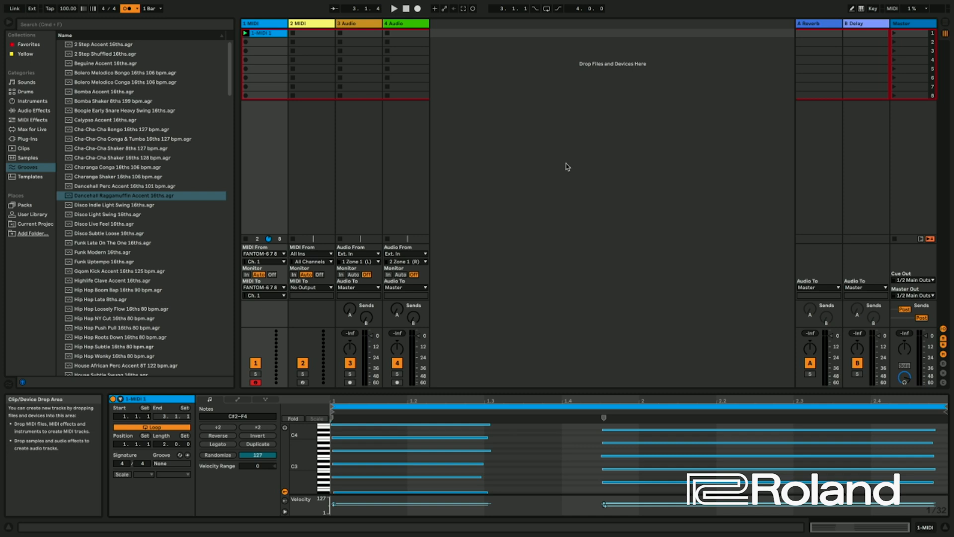
click(392, 8)
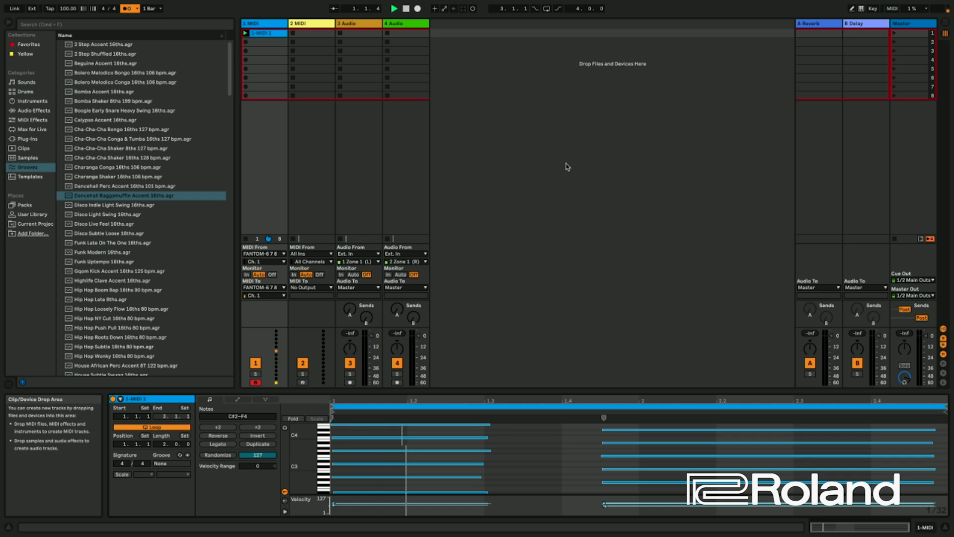
click(393, 8)
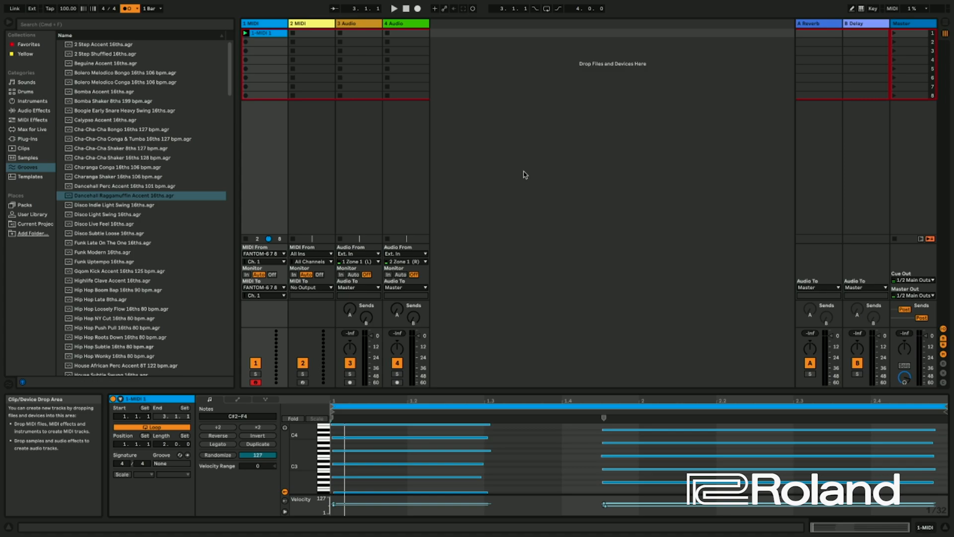
mouse_move(283, 292)
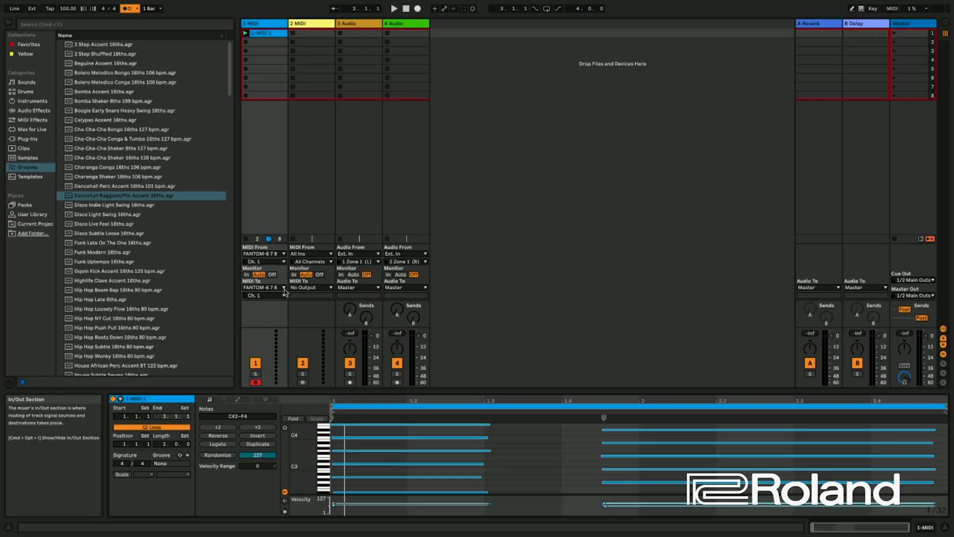
Set track 1's output channel to Ch. 3 and delete the recorded clip.
click(263, 295)
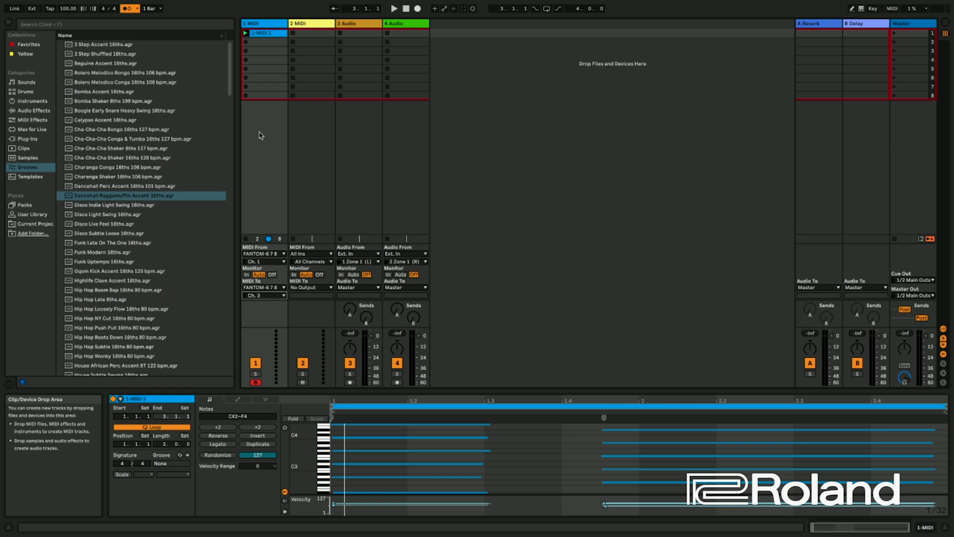
click(246, 33)
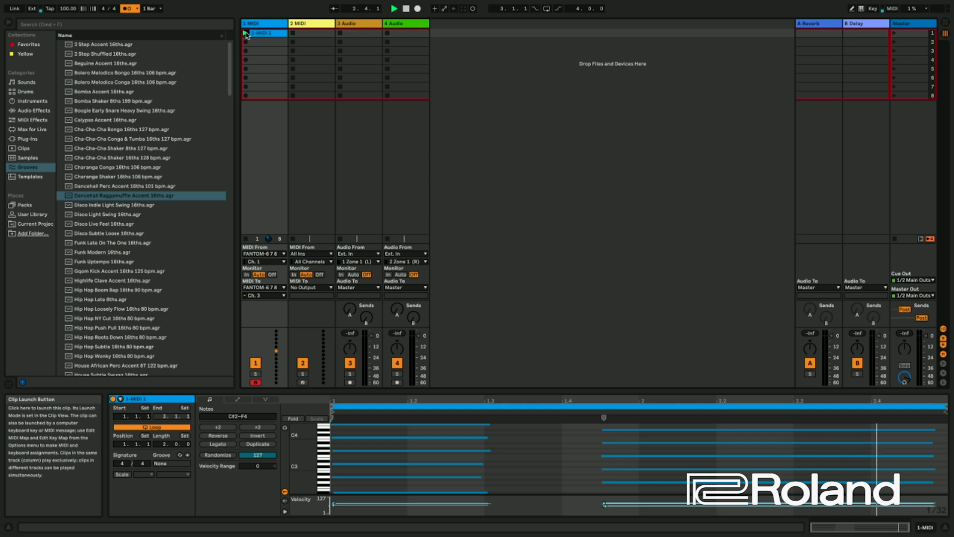
click(247, 33)
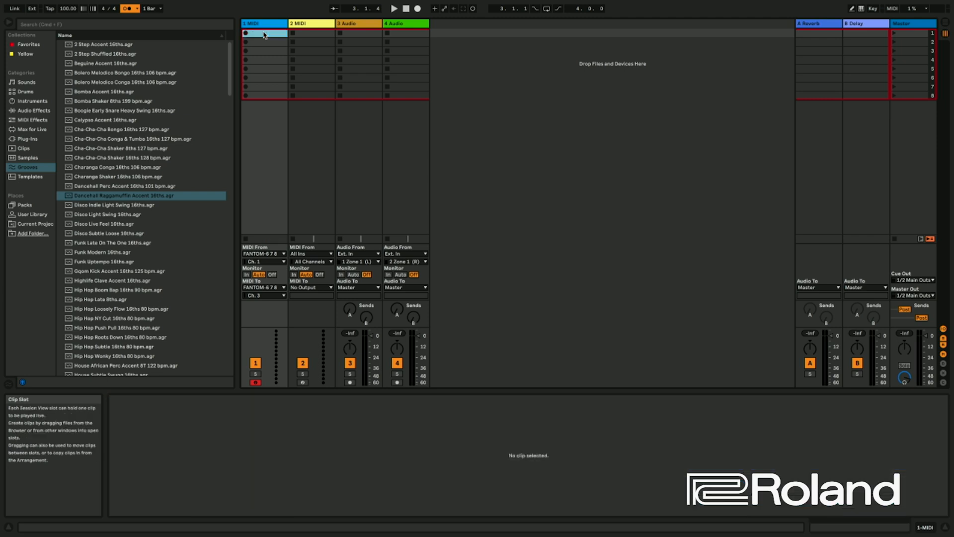
Delete the two audio tracks and bring up the track-creation commands.
click(349, 24)
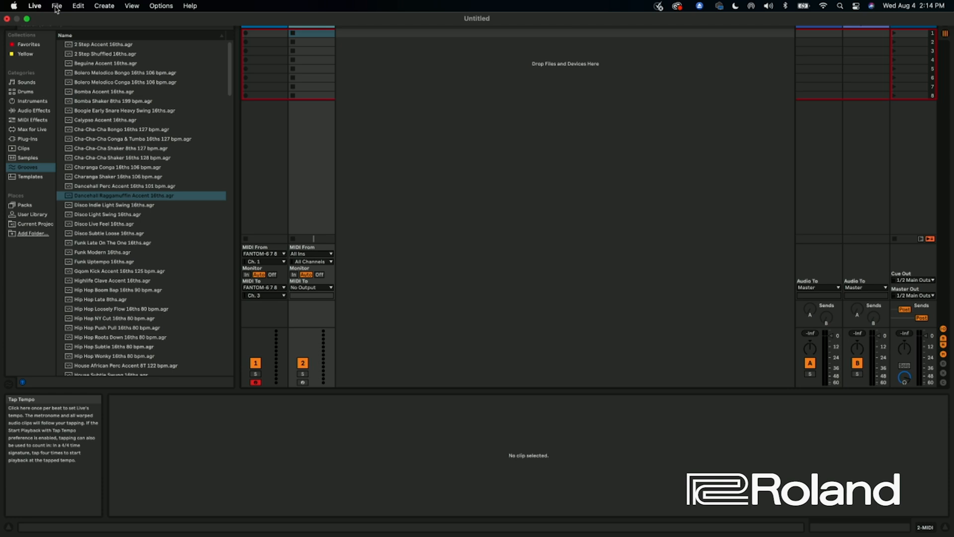
click(104, 6)
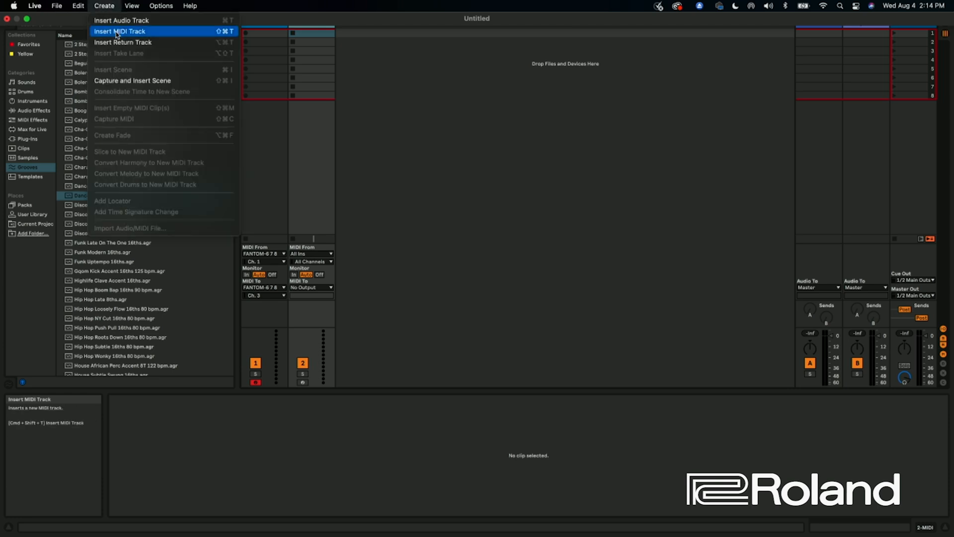
mouse_move(117, 35)
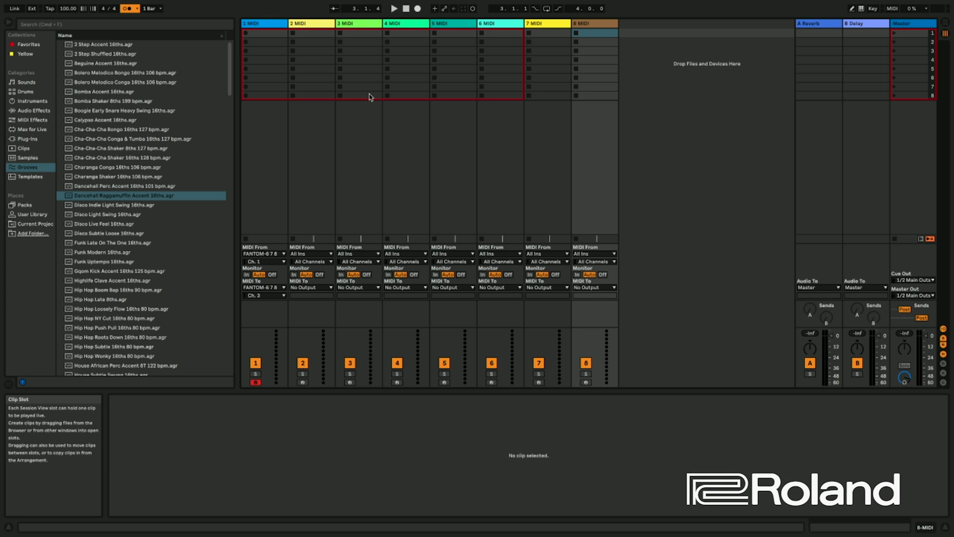
mouse_move(349, 158)
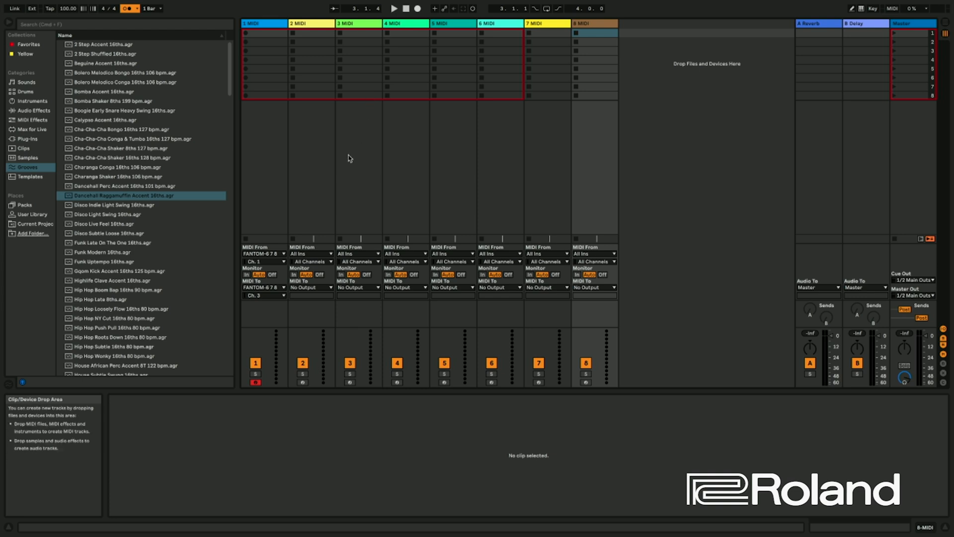
Send tracks 2 and 3 to FANTOM-6 7 8 on Ch. 2 and 3, track 3 input Ch. 3.
click(311, 254)
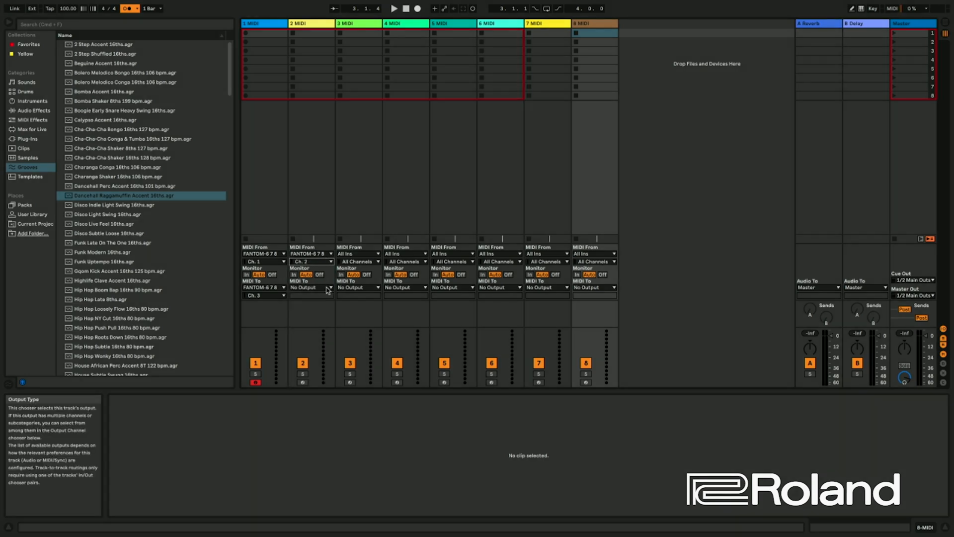
click(314, 287)
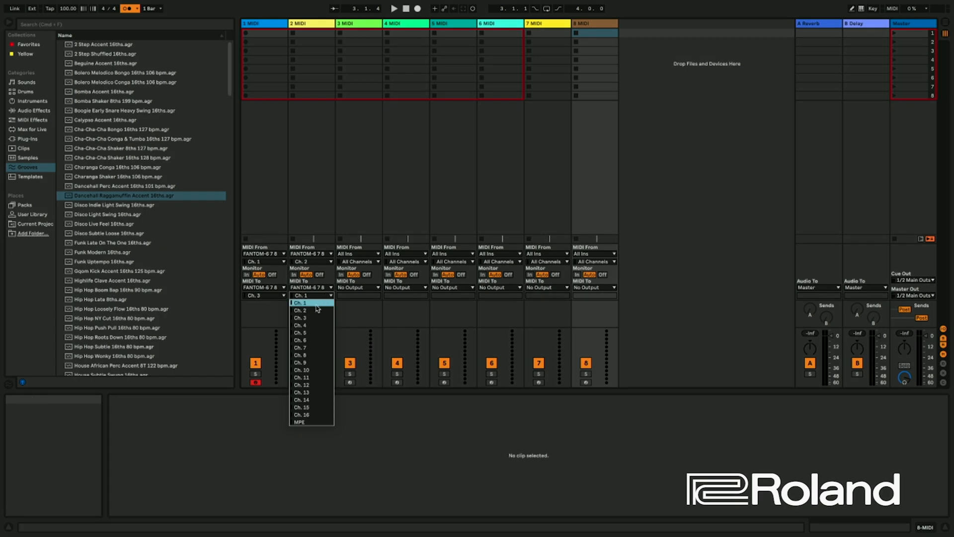
click(300, 310)
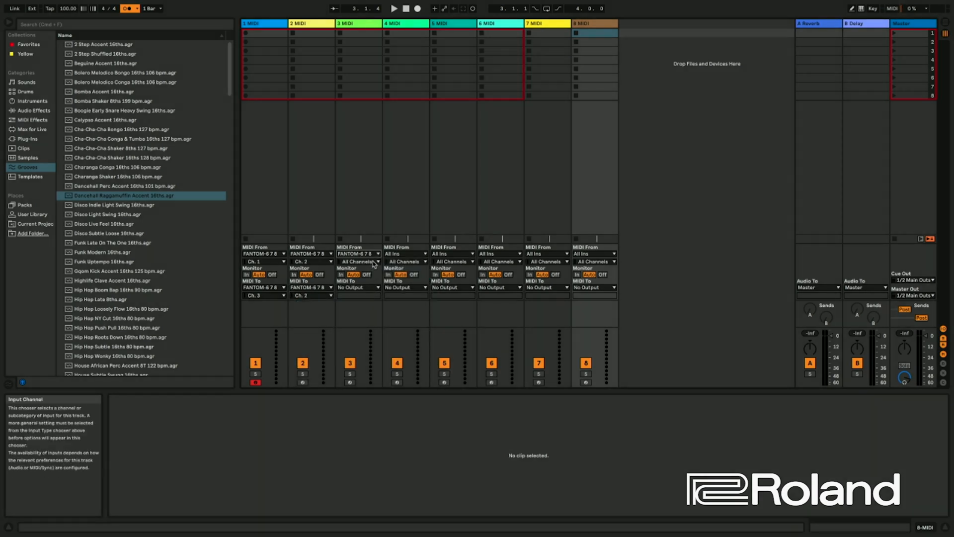
click(357, 261)
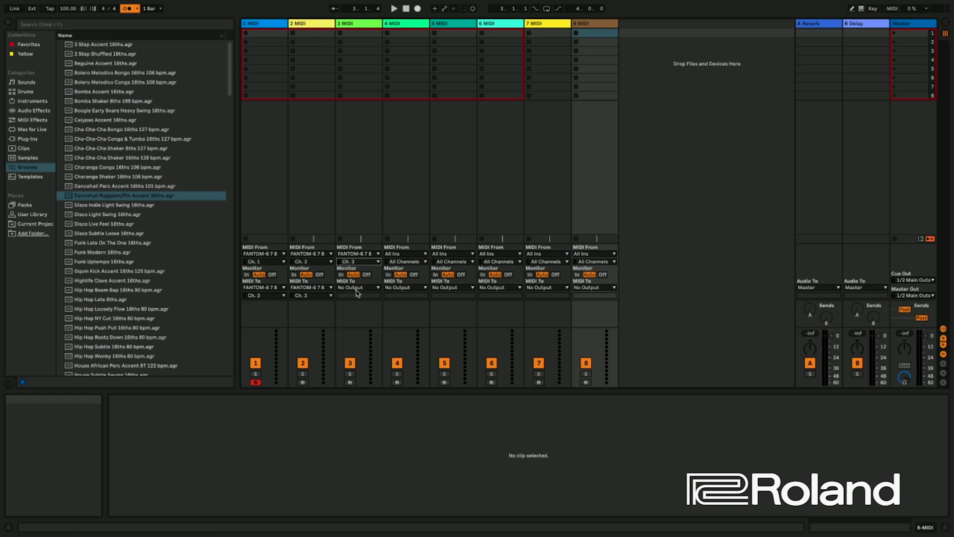
mouse_move(370, 287)
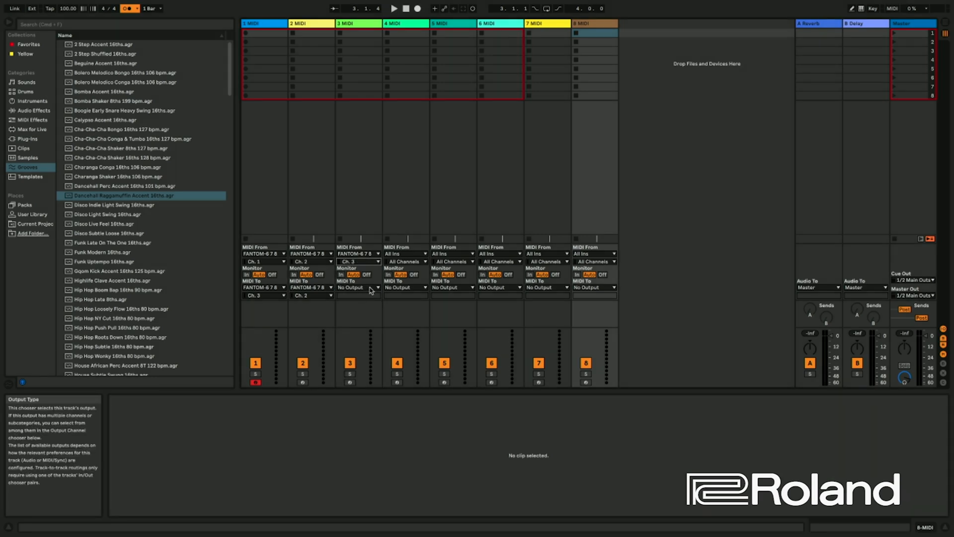
click(357, 287)
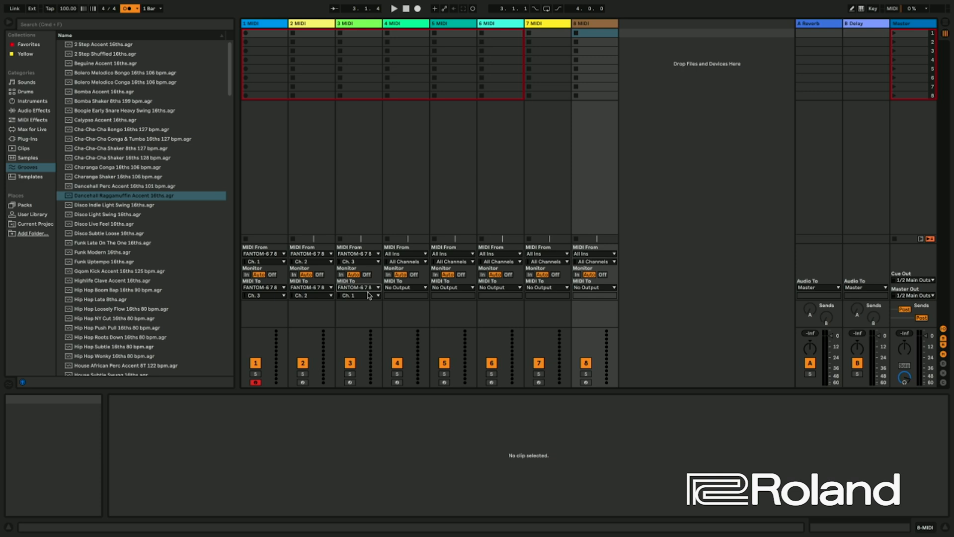
click(358, 295)
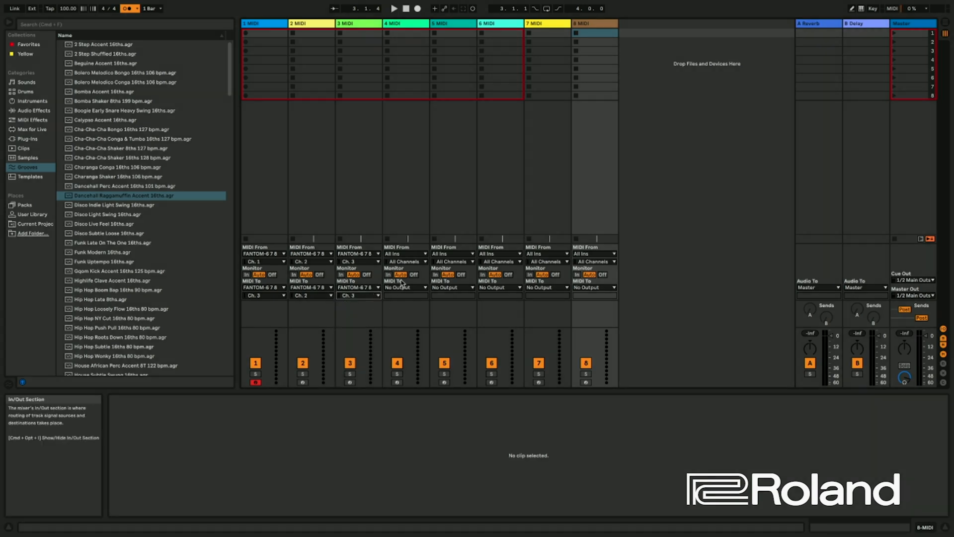
Make tracks 4 and 5 receive from FANTOM-6 7 8 on Ch. 4 and 5.
click(405, 254)
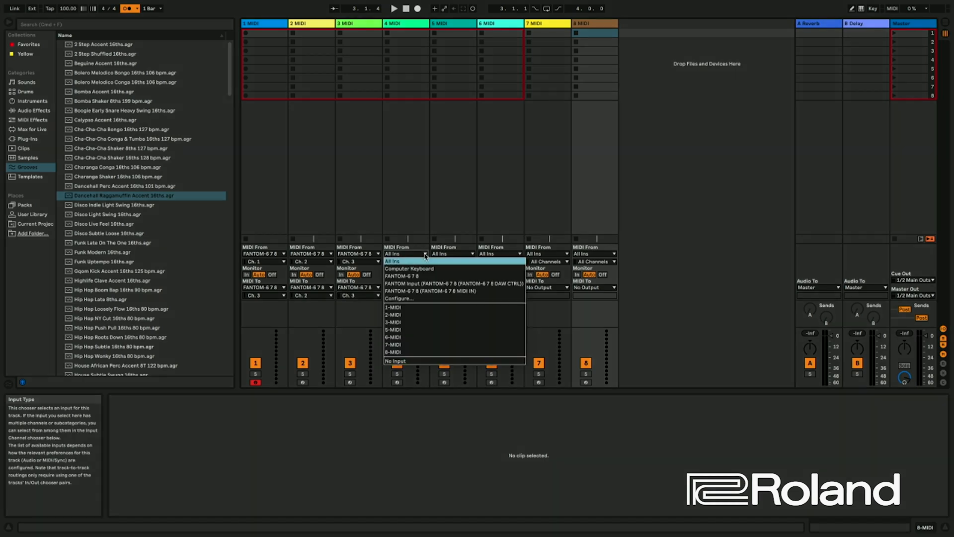
click(401, 276)
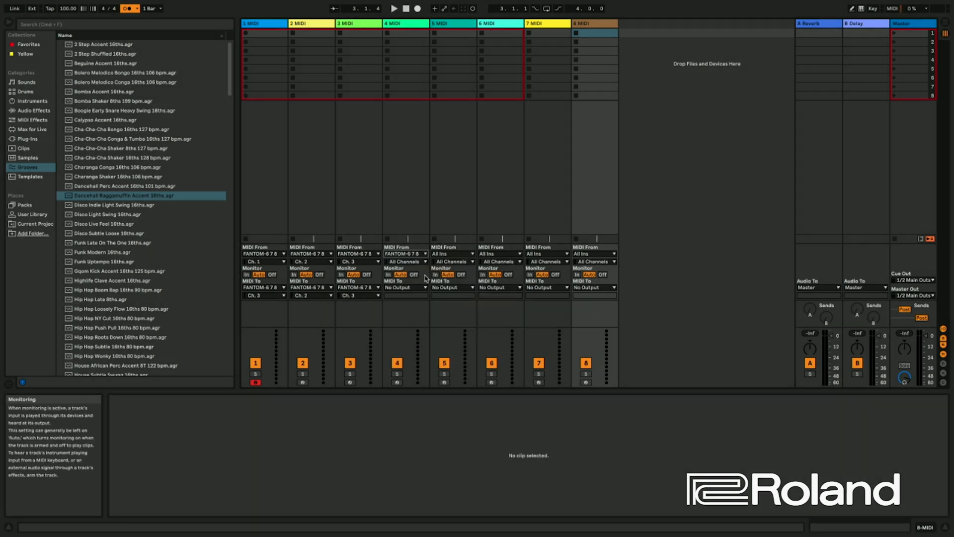
click(405, 261)
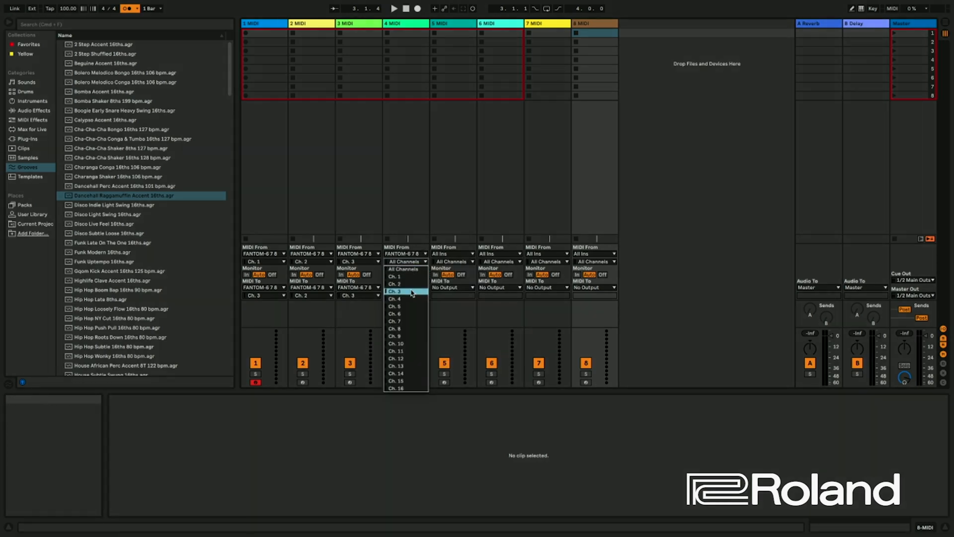
click(396, 299)
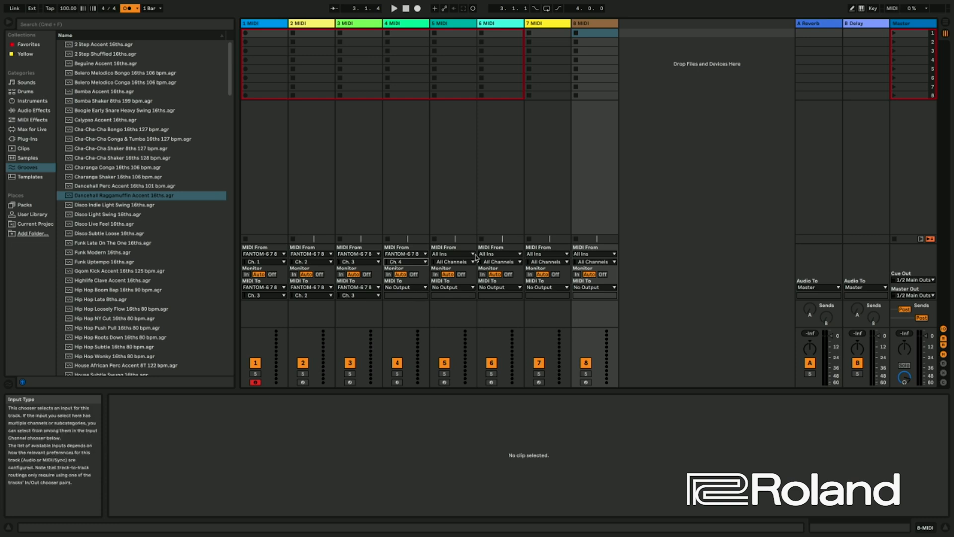
click(453, 254)
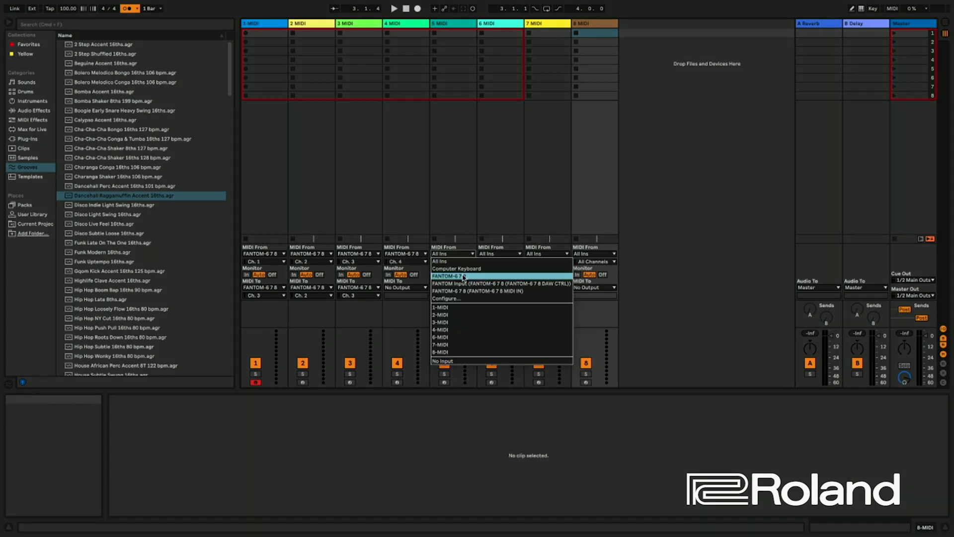
click(447, 277)
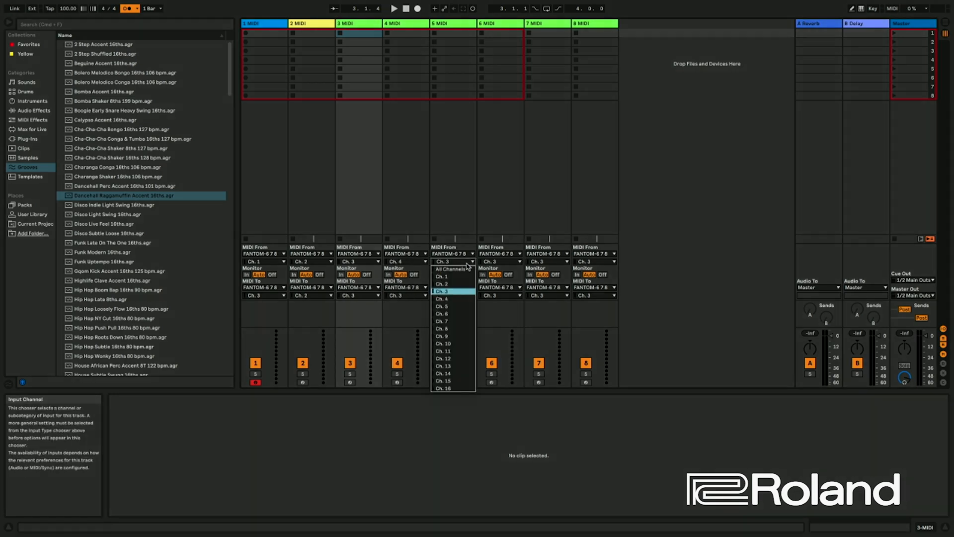
click(442, 290)
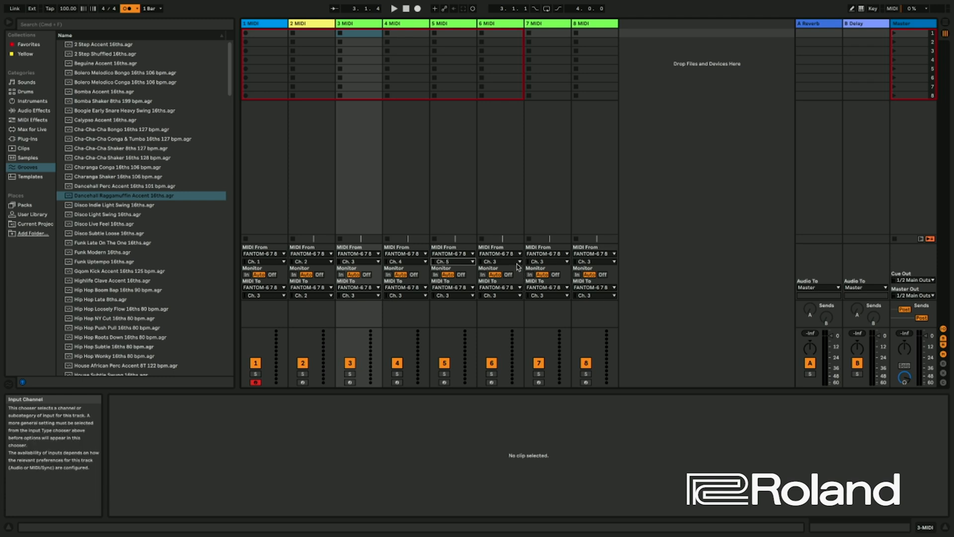
Set the input channels of tracks 6, 7 and 8 to Ch. 6, 7 and 8.
click(501, 261)
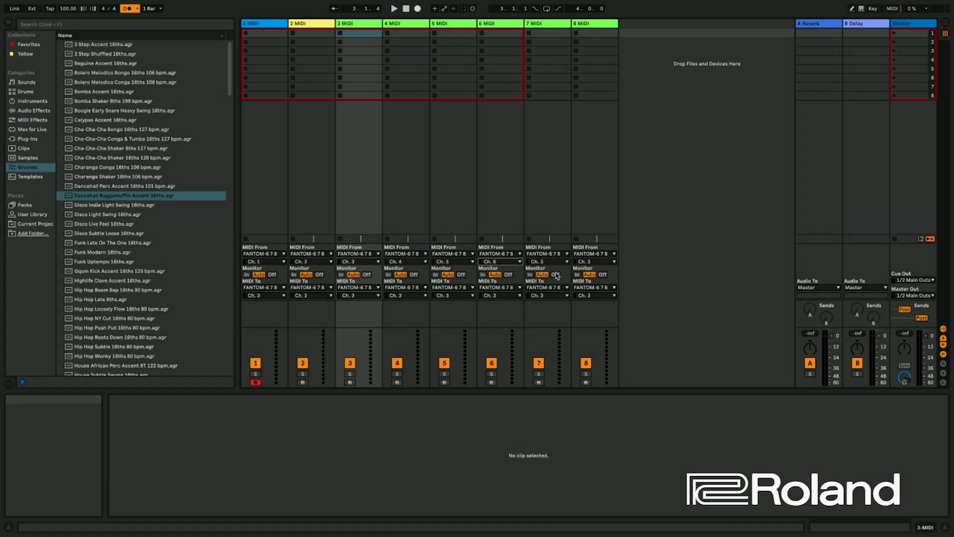
click(545, 261)
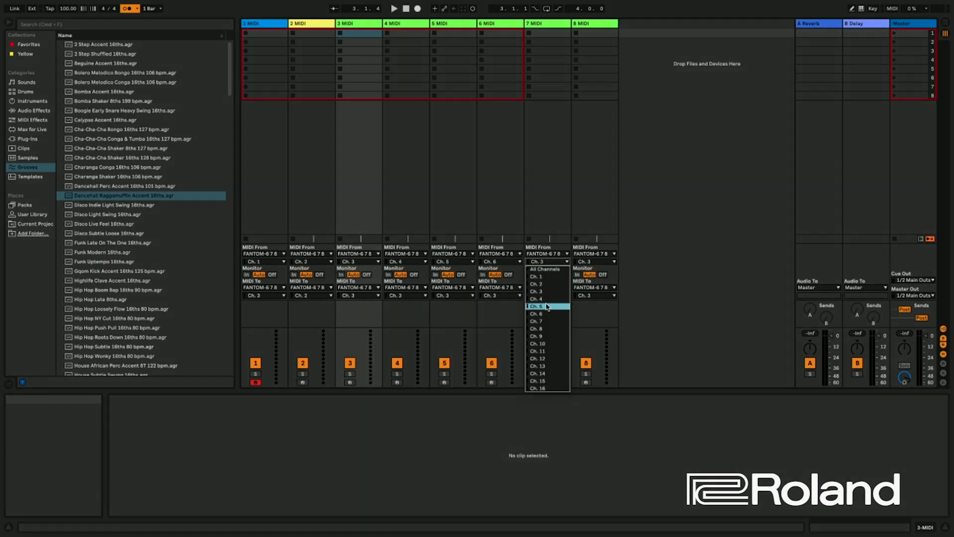
mouse_move(546, 321)
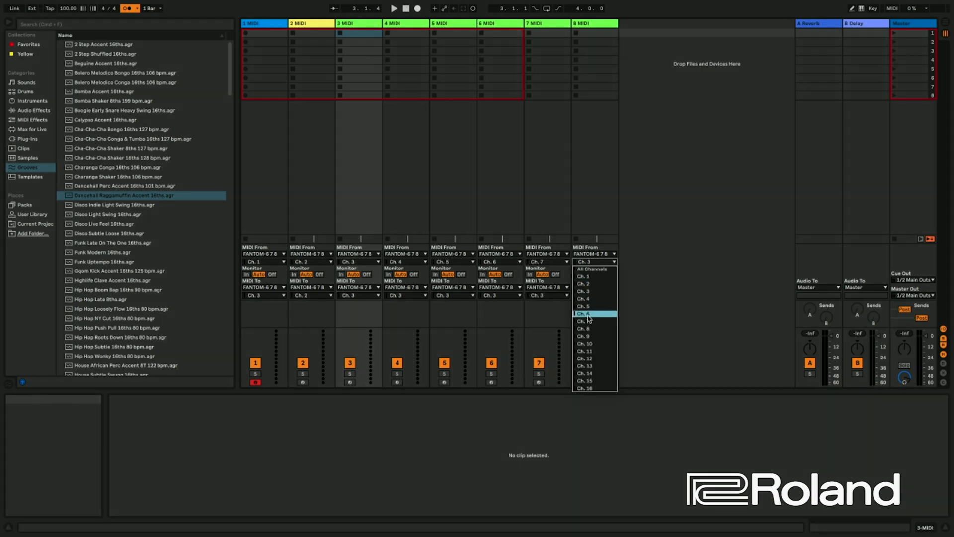
click(585, 328)
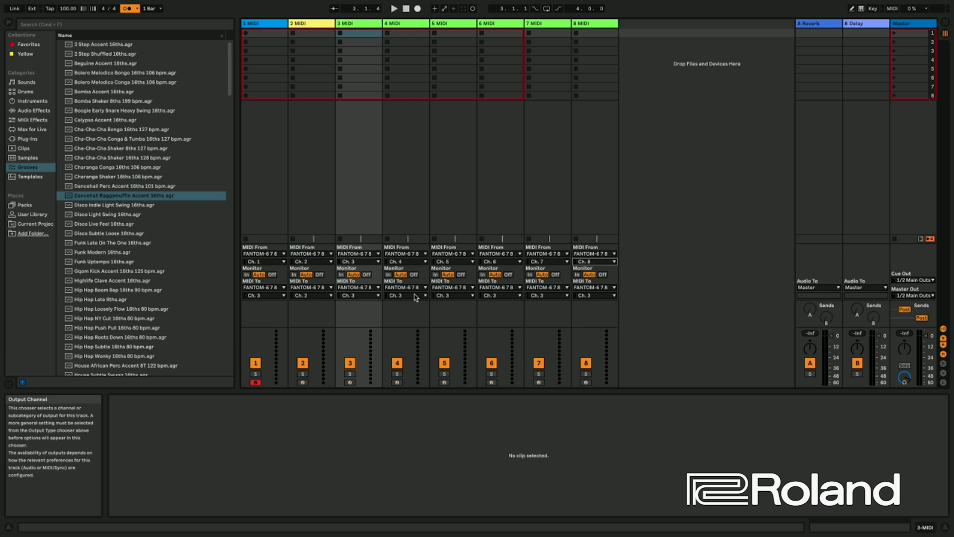
Set output channels of tracks 4, 5, 6 and 8 to matching Ch. 4, 5, 6 and 8.
click(406, 296)
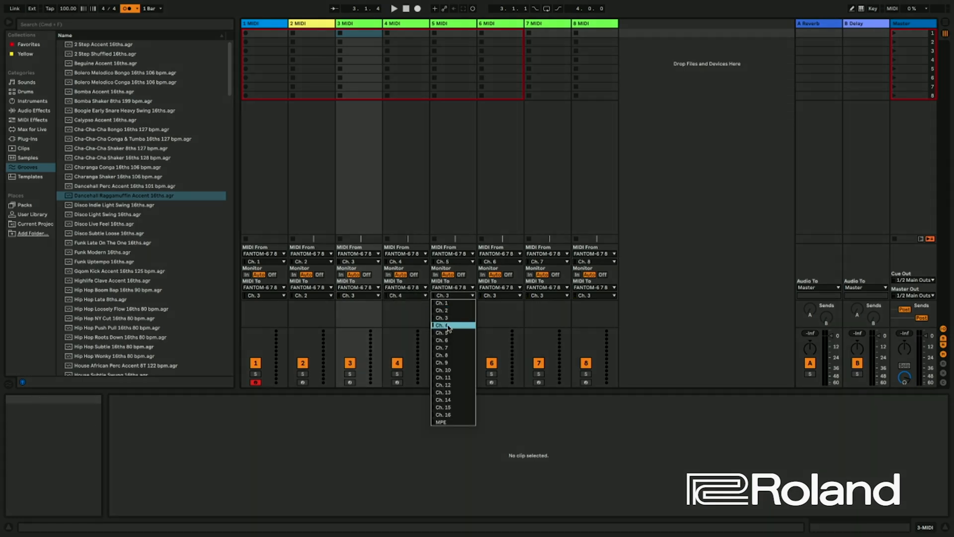
click(441, 324)
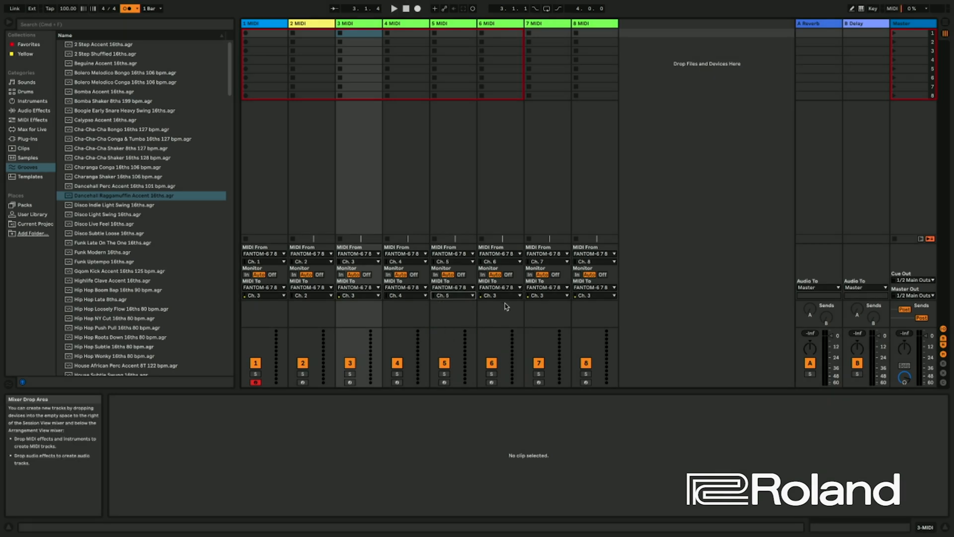
click(499, 295)
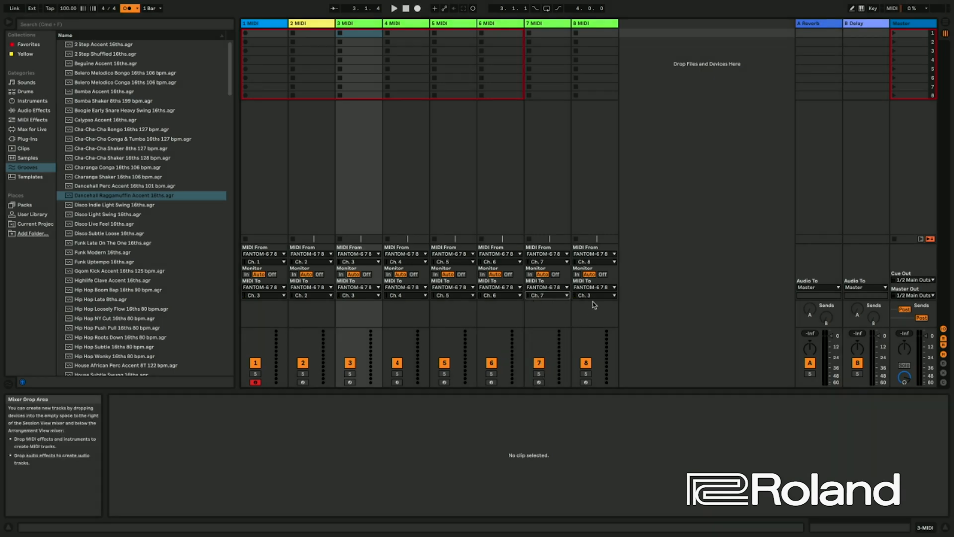
click(594, 296)
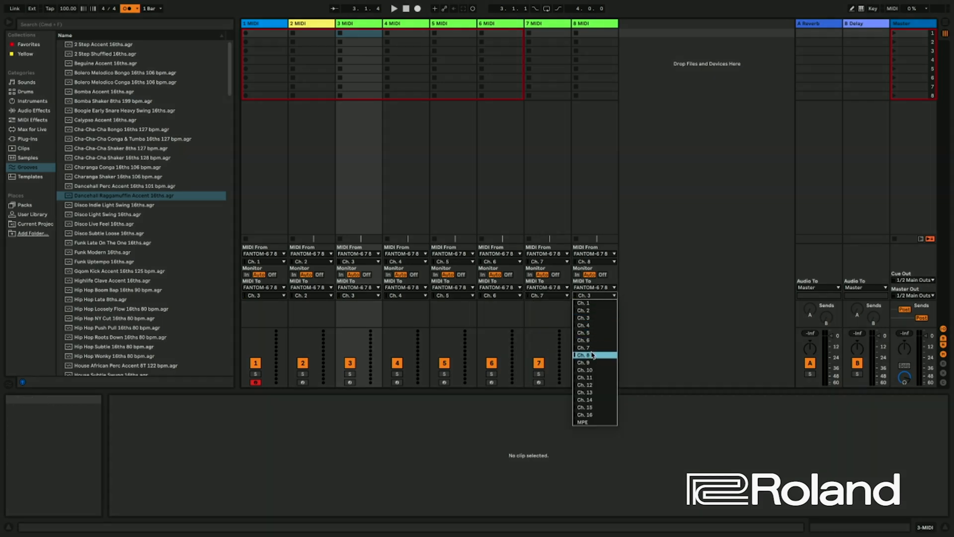
click(585, 355)
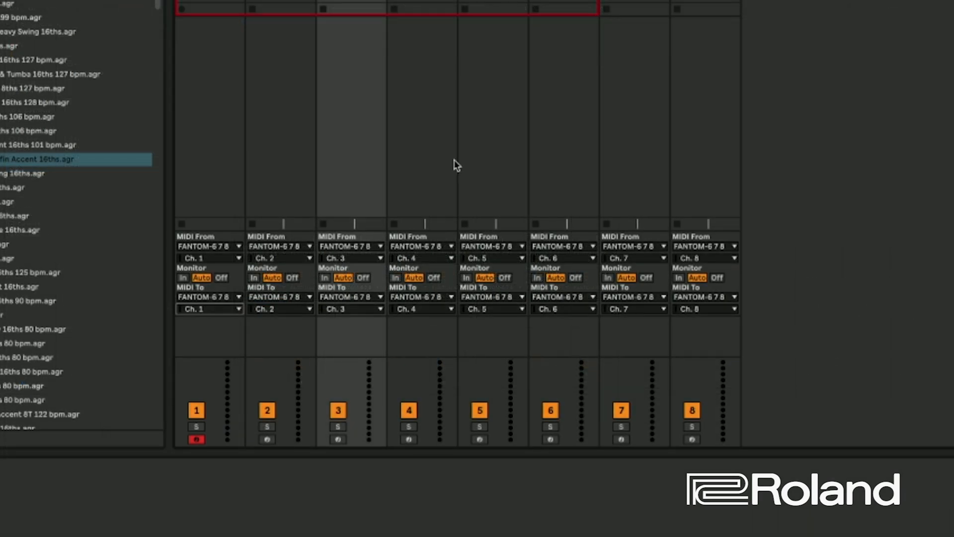
mouse_move(363, 226)
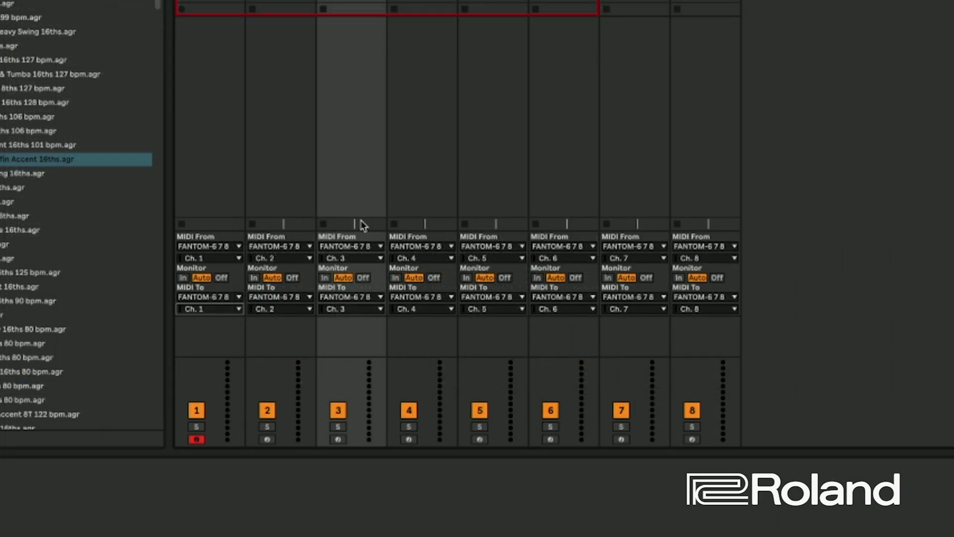
mouse_move(333, 179)
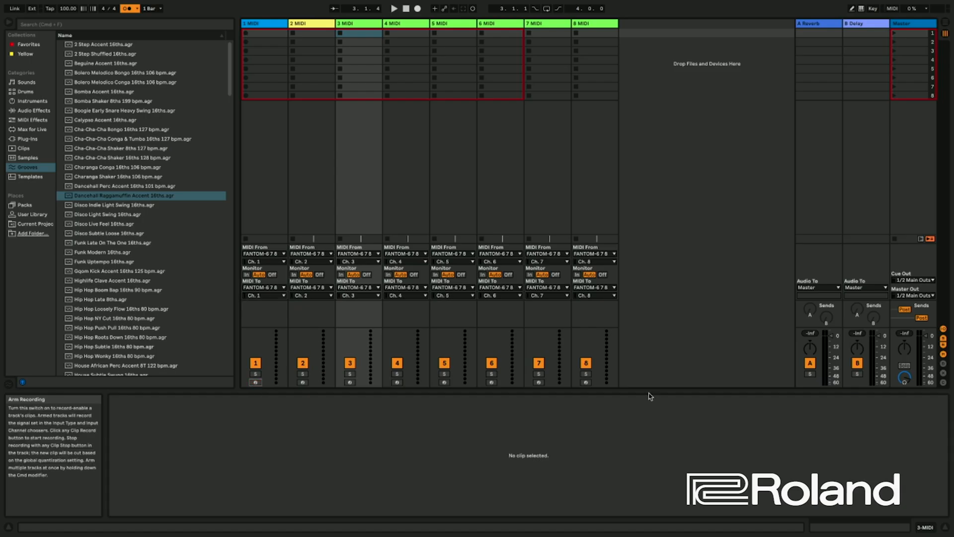
Arm track 8 for recording.
click(586, 382)
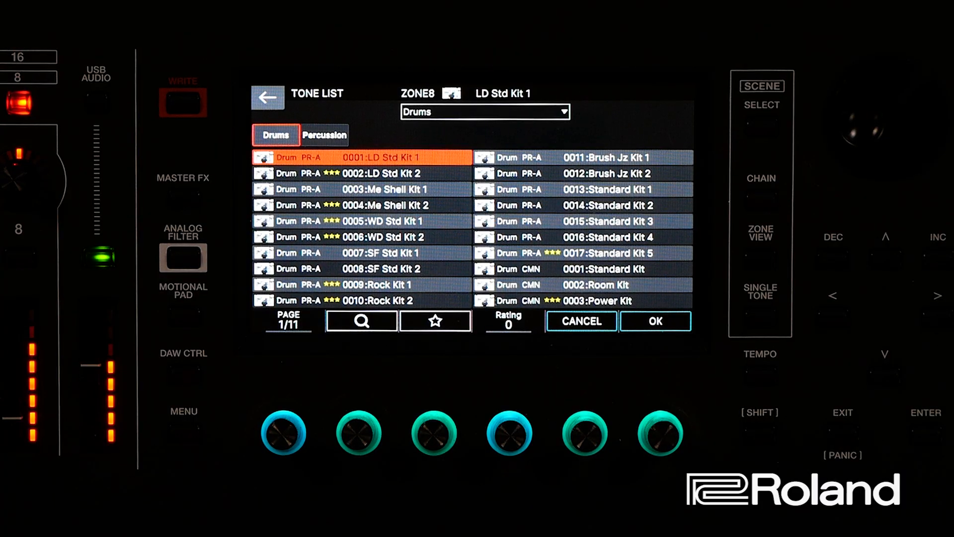
Filter Zone 8's Drums tone list to starred favourite kits and pick an entry.
click(436, 320)
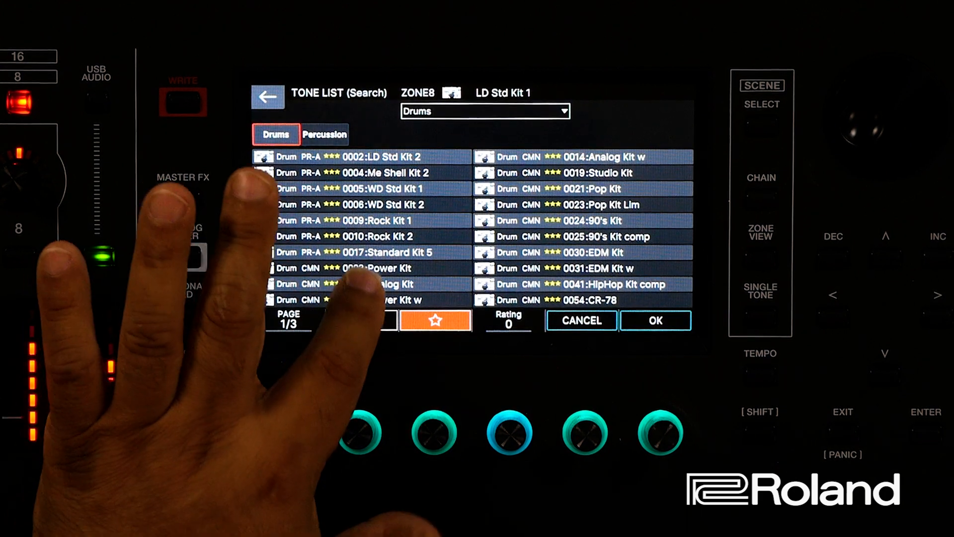
click(377, 284)
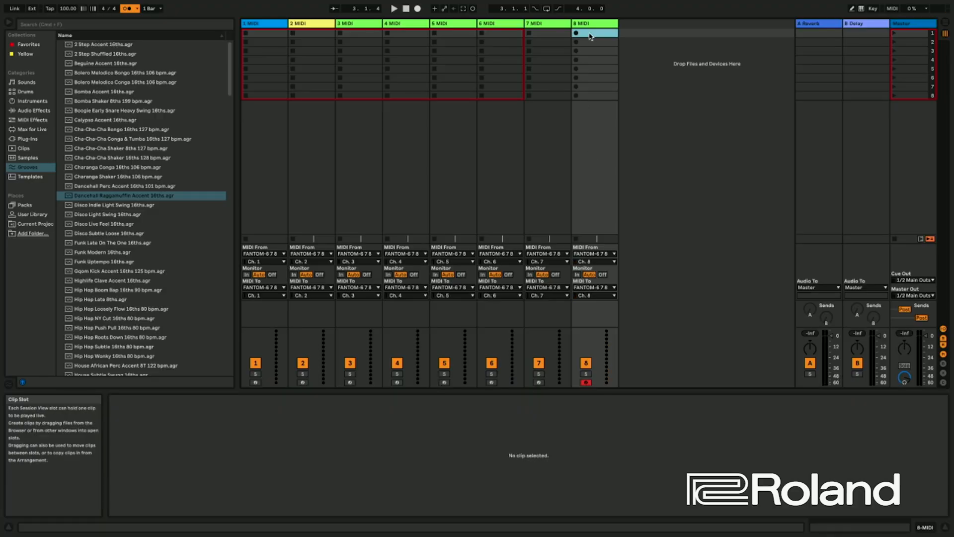
mouse_move(639, 54)
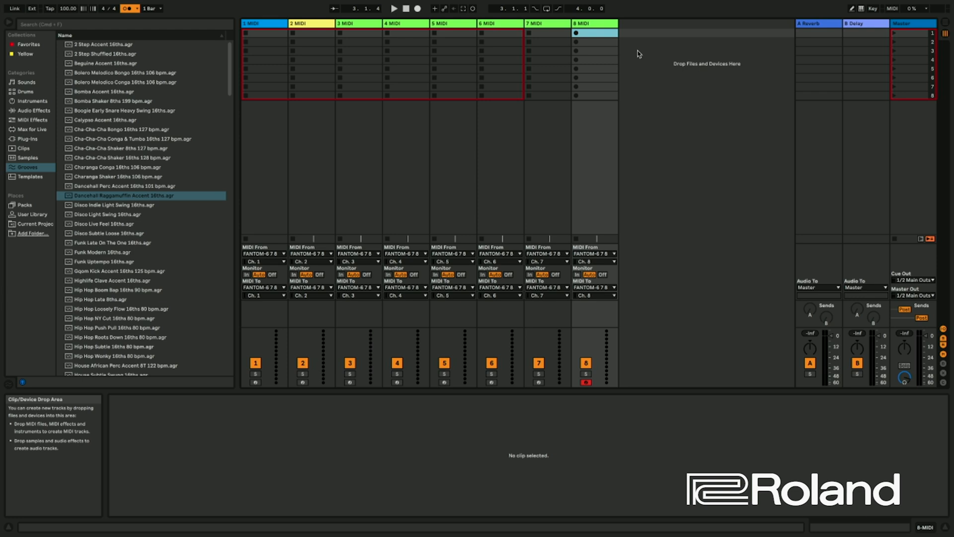
mouse_move(575, 34)
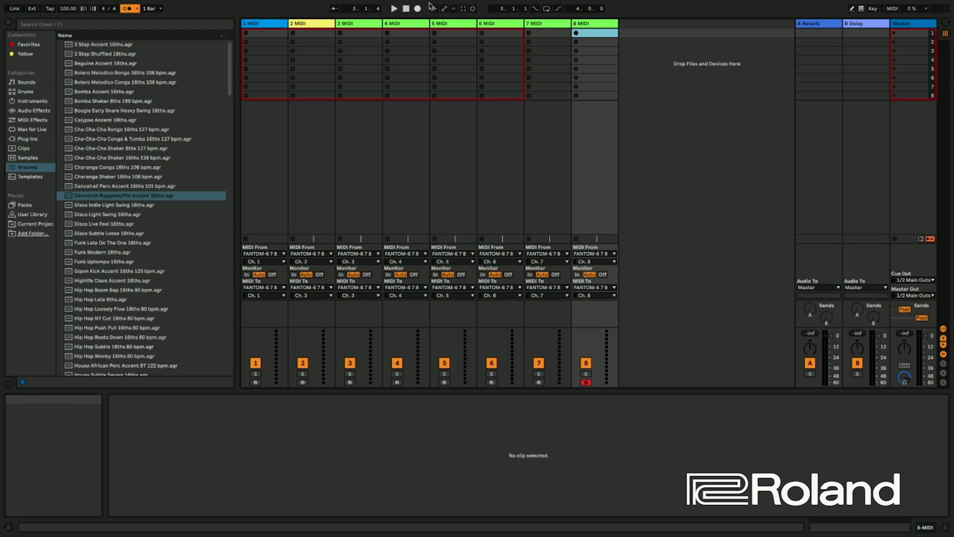
mouse_move(434, 8)
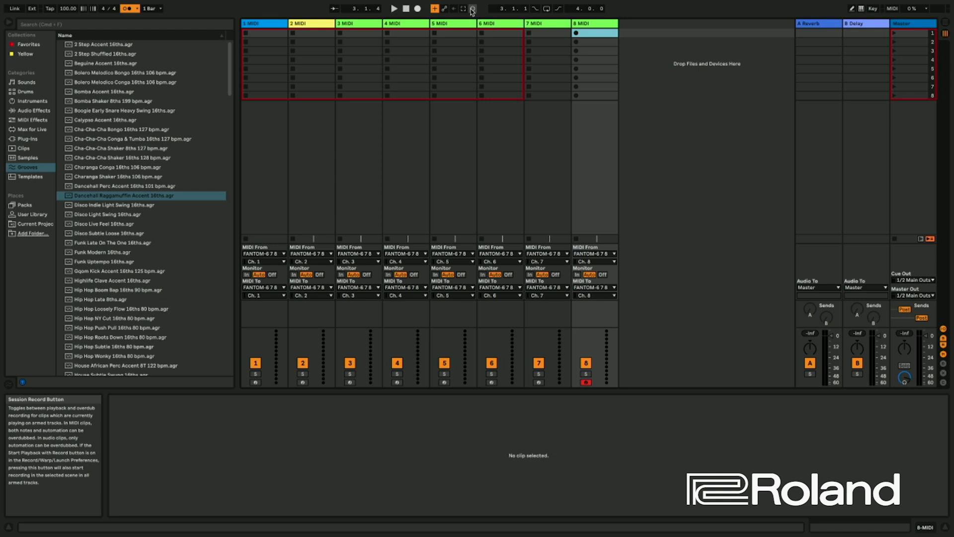
Switch on the additional recording mode for armed track 8.
click(594, 42)
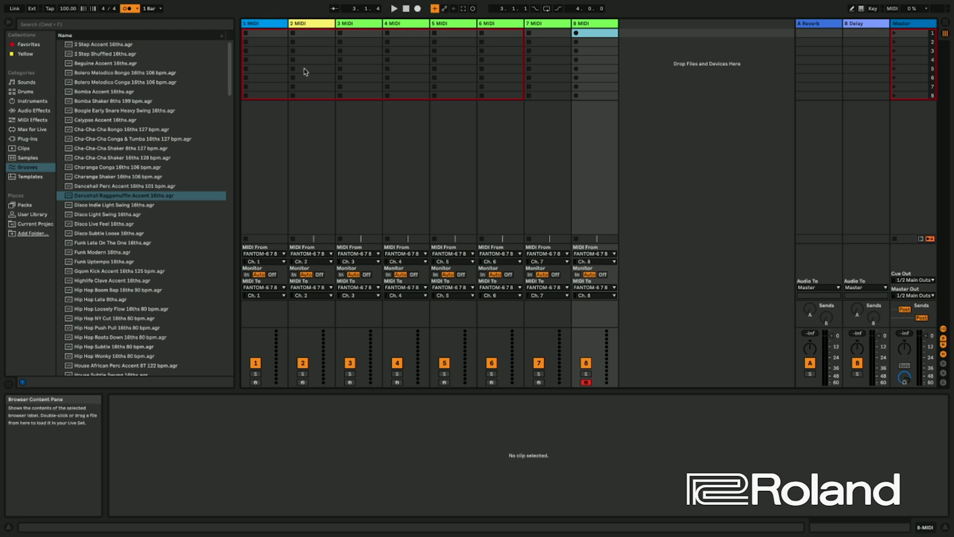
mouse_move(545, 41)
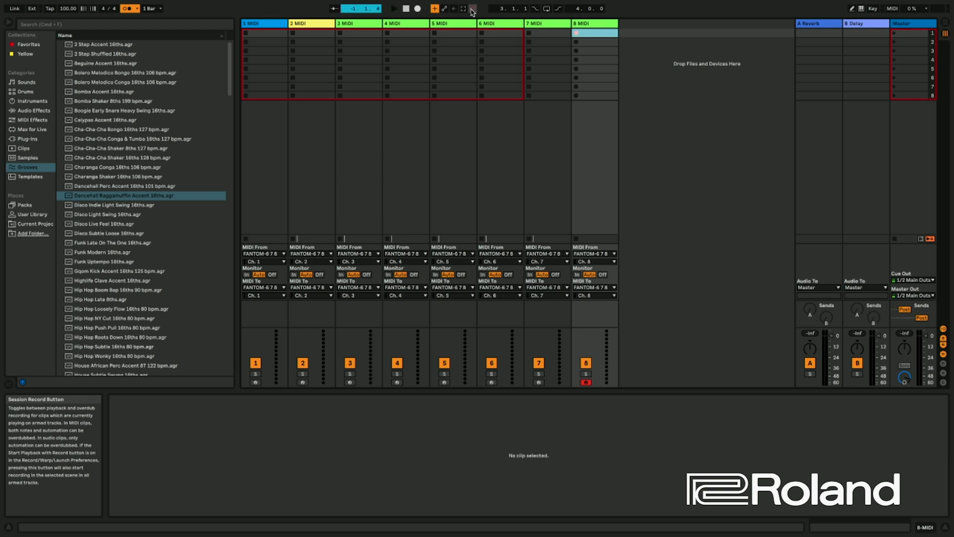
Record the drum part into clip 8-MIDI 1 on track 8 and let it loop.
click(394, 8)
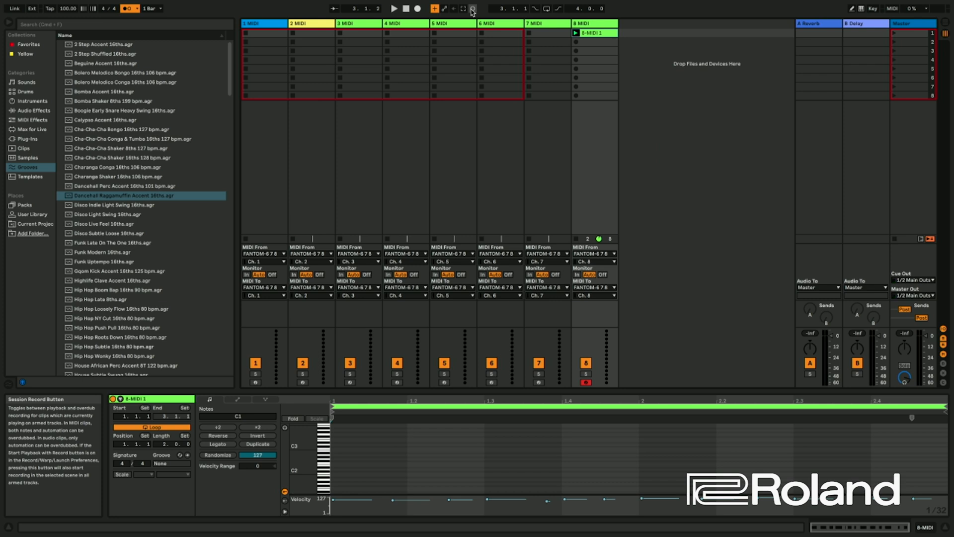
click(393, 8)
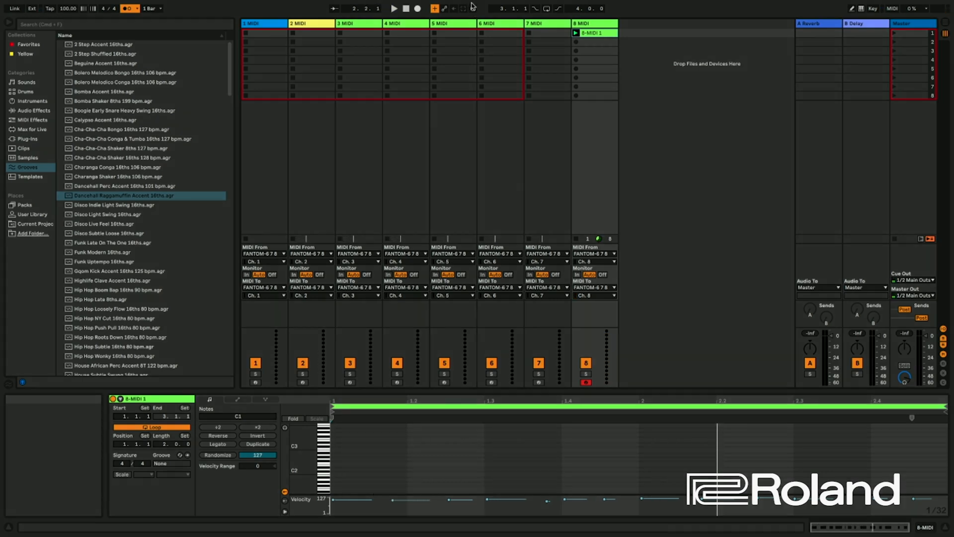
mouse_move(471, 11)
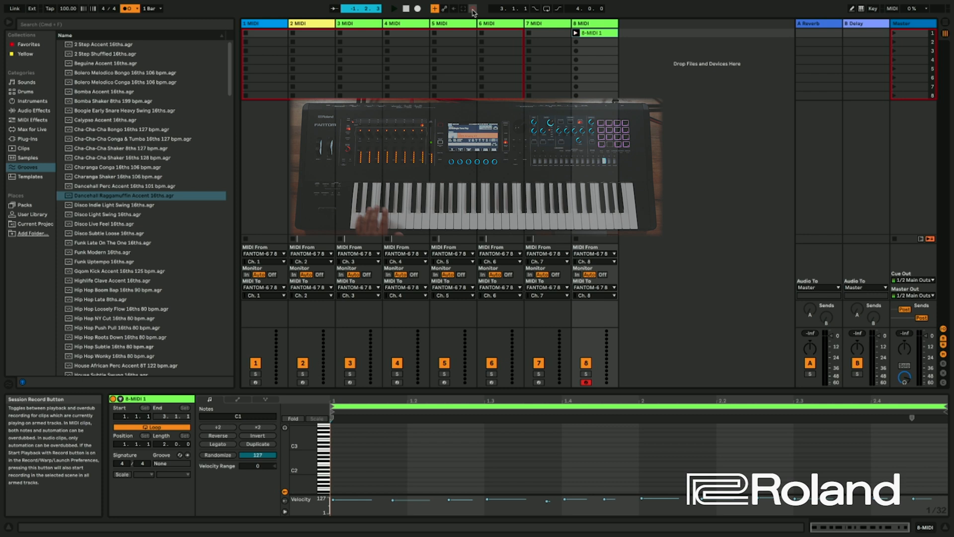
Overdub extra drum notes onto the looping 8-MIDI 1 clip, then stop overdubbing.
click(392, 8)
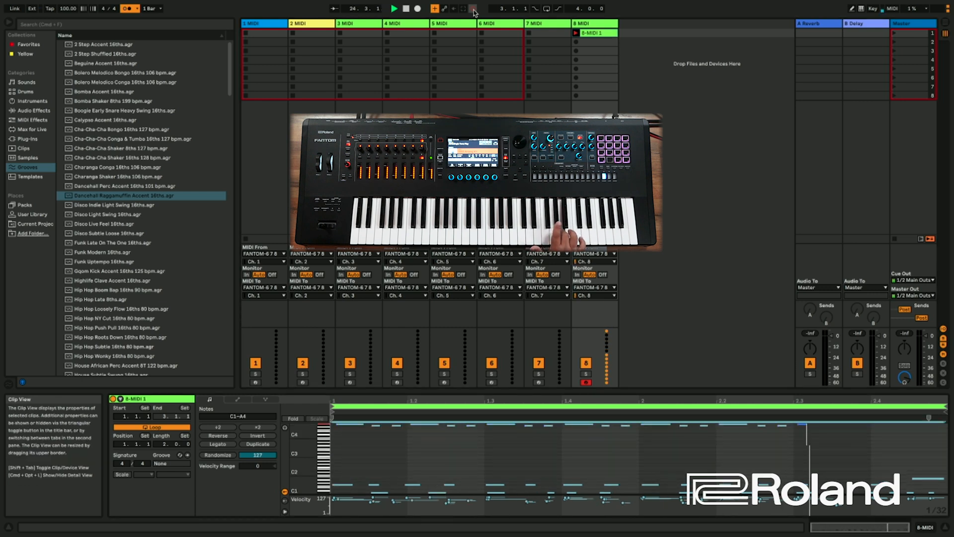
click(393, 8)
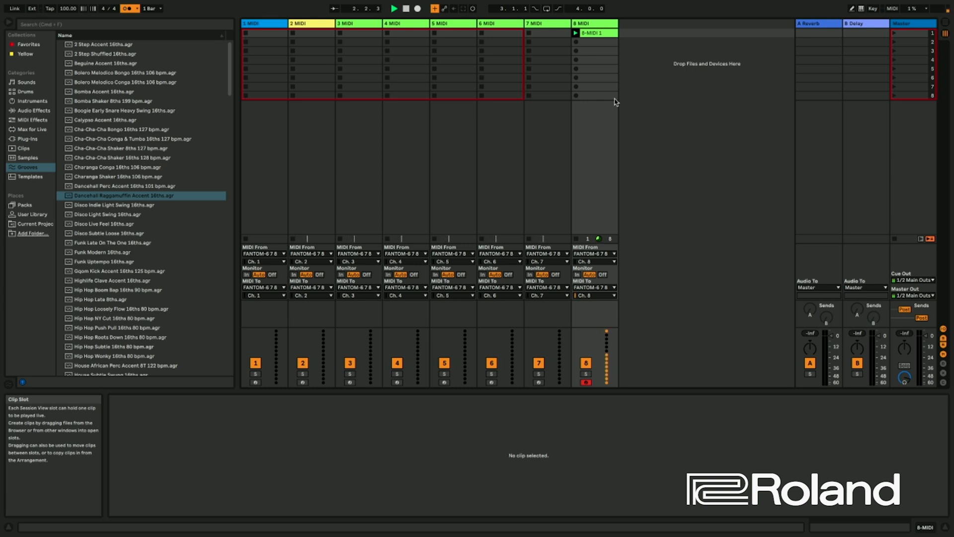
Stop playback, then rename track 8 to 'Zone 8 Drums' and colour it red.
click(394, 8)
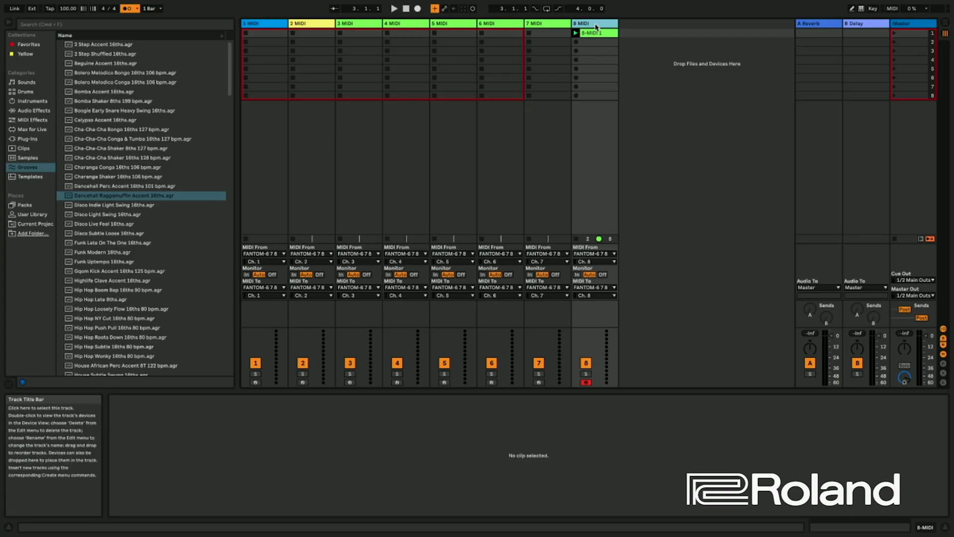
right_click(593, 24)
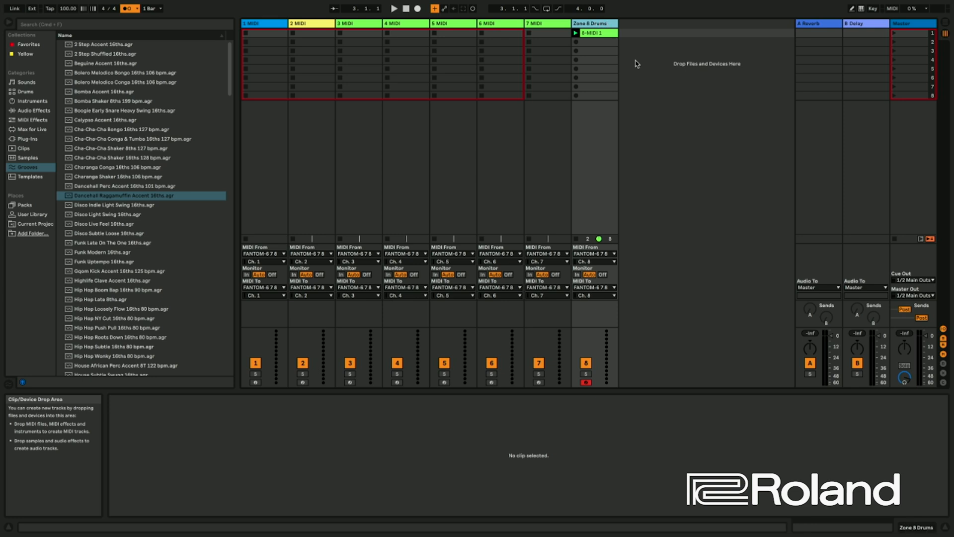
right_click(589, 24)
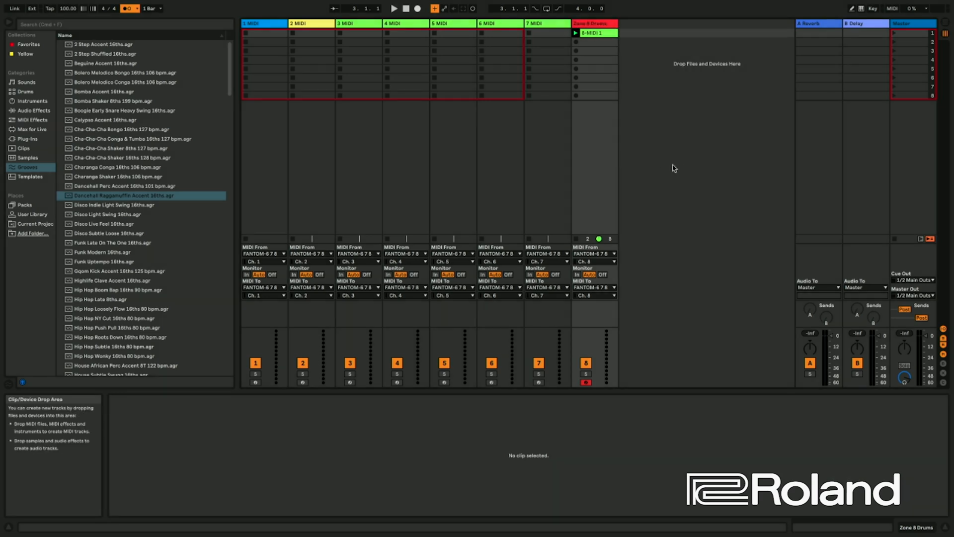
mouse_move(663, 146)
text(Zone 2 Bass)
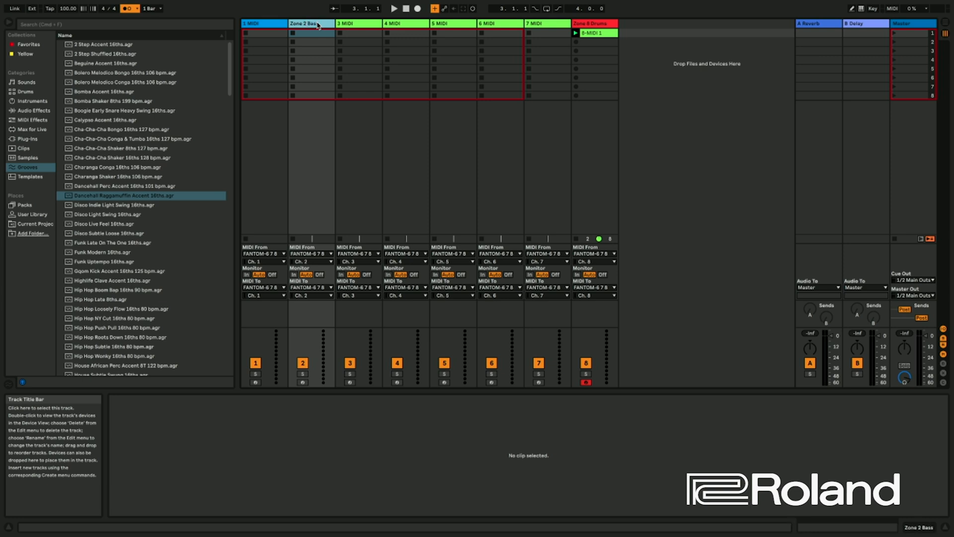
mouse_move(313, 117)
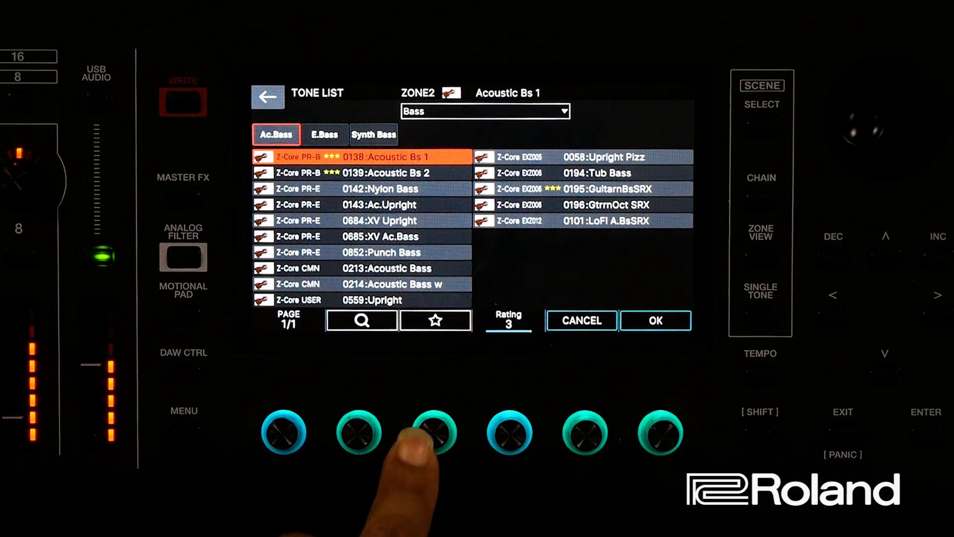
Filter Zone 2's tone list to starred tones and select 0138:Acoustic Bs 1.
click(435, 320)
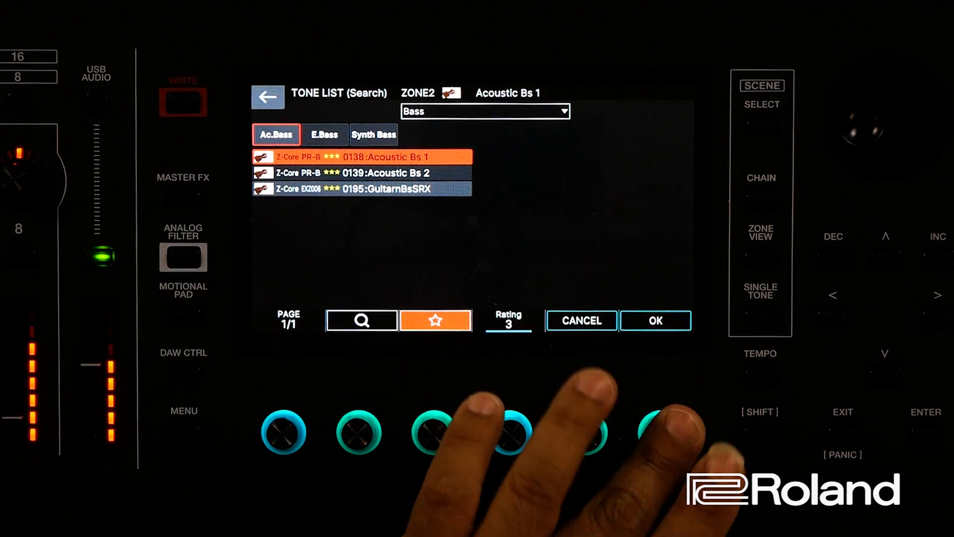
click(656, 320)
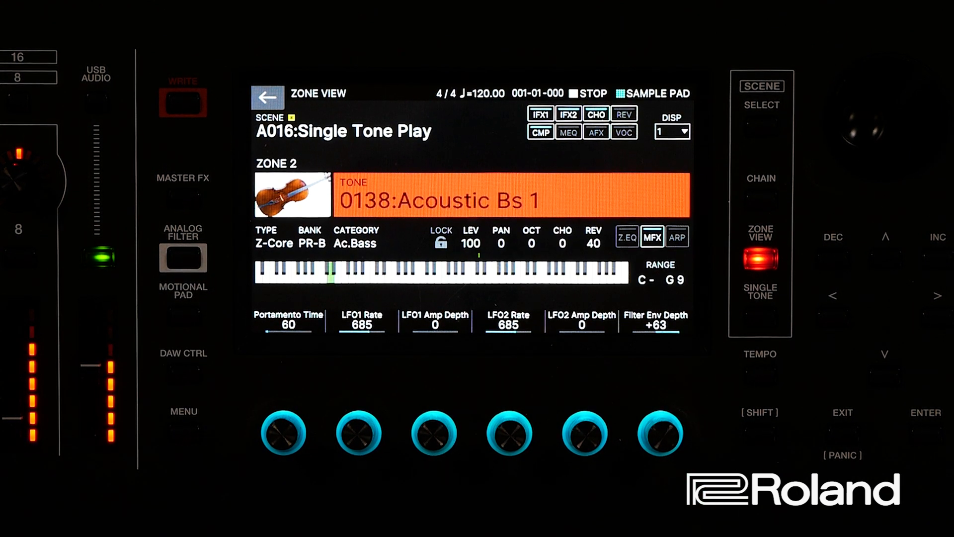